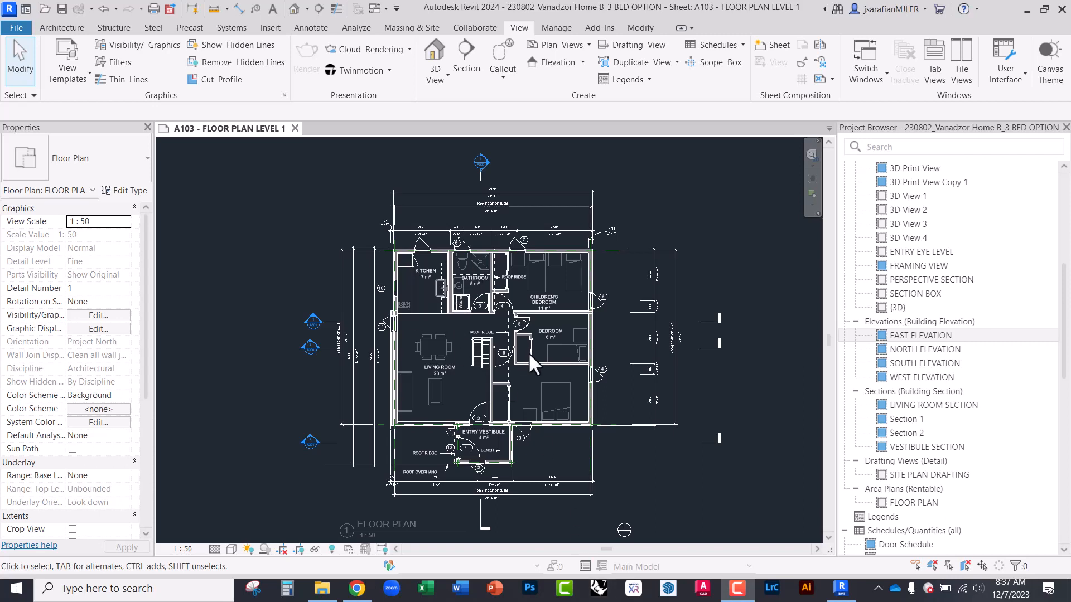
pyautogui.moveTo(427, 290)
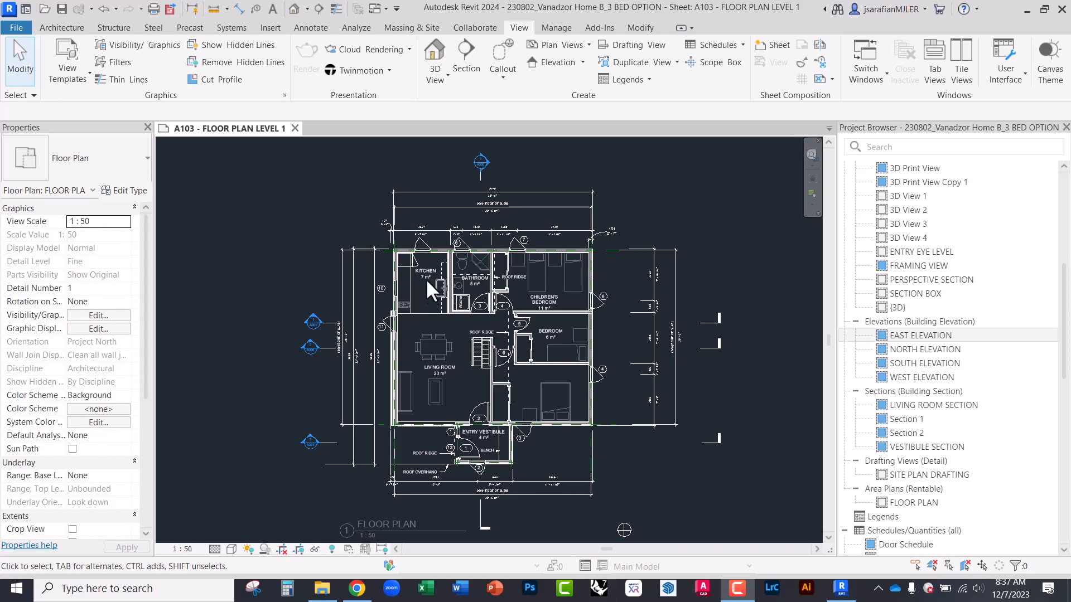
pyautogui.moveTo(447, 267)
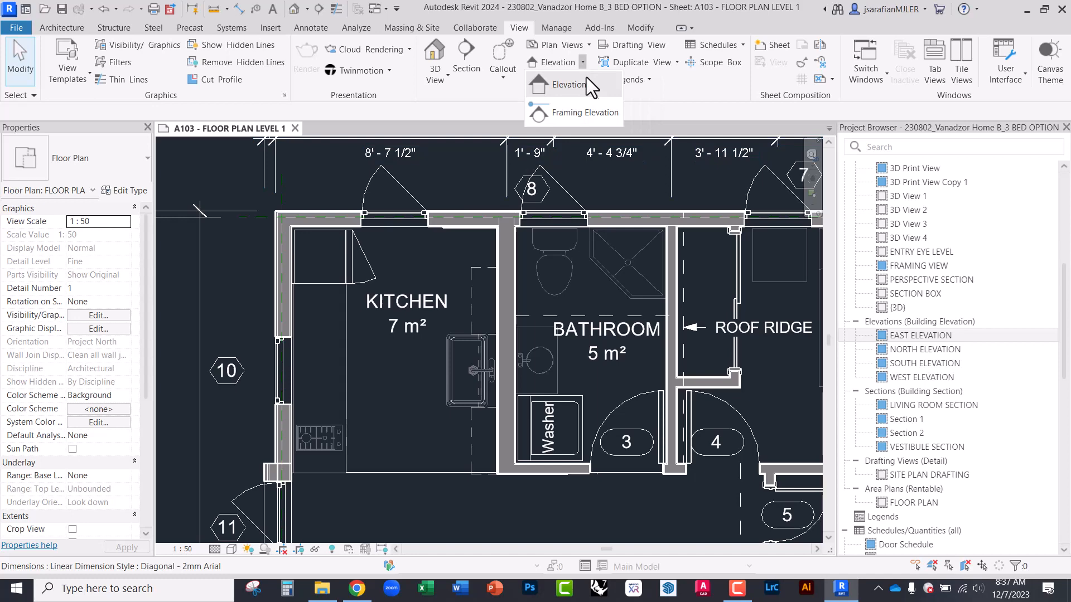
# Step: Place an Interior Elevation marker in the middle of the kitchen and select it
pyautogui.click(567, 85)
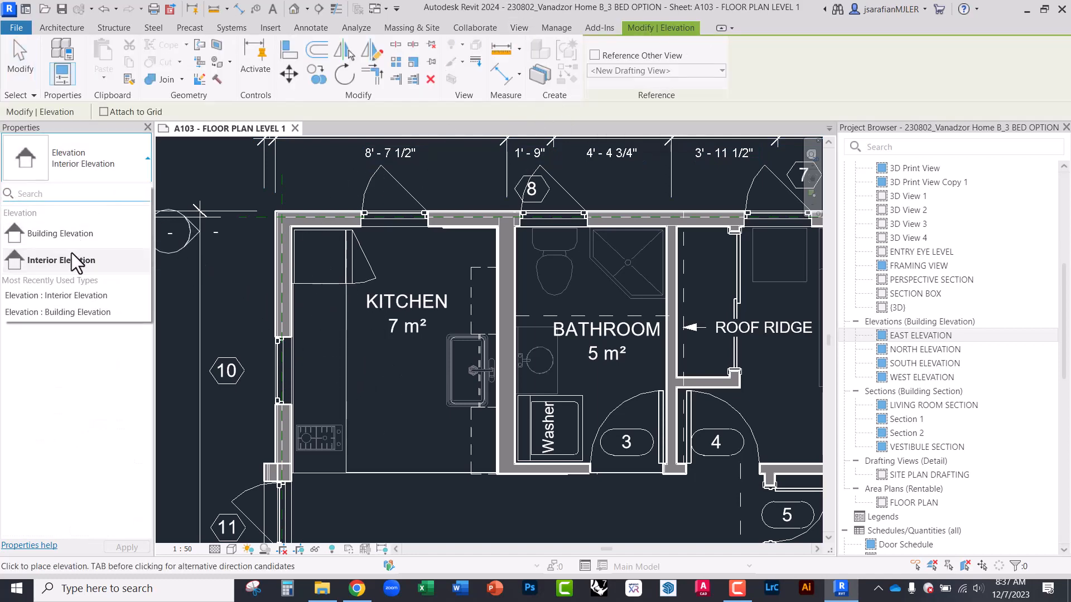
pyautogui.moveTo(60, 233)
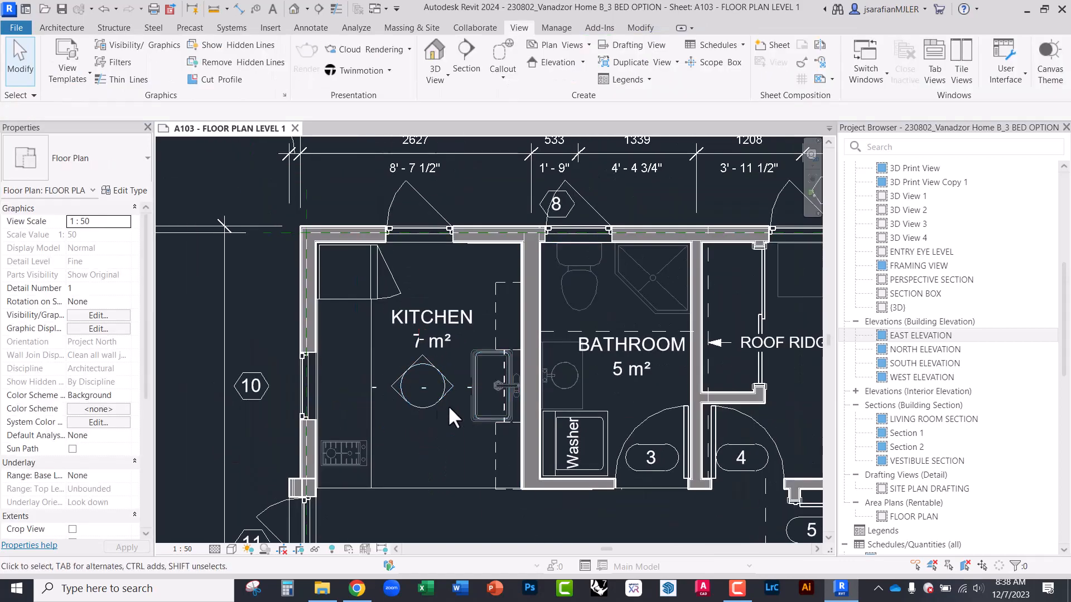
pyautogui.click(424, 388)
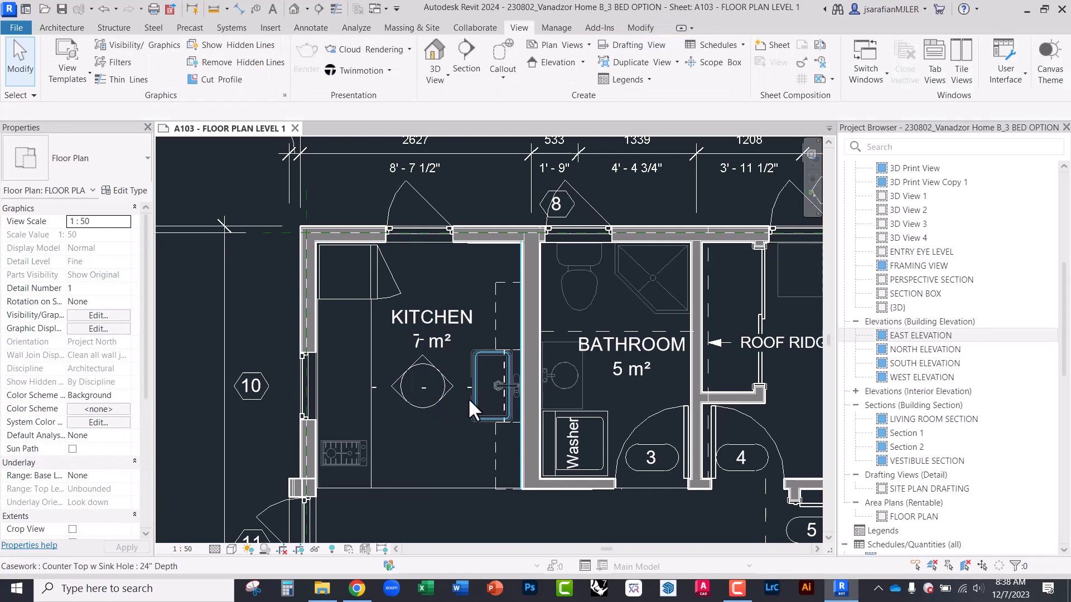
pyautogui.click(421, 387)
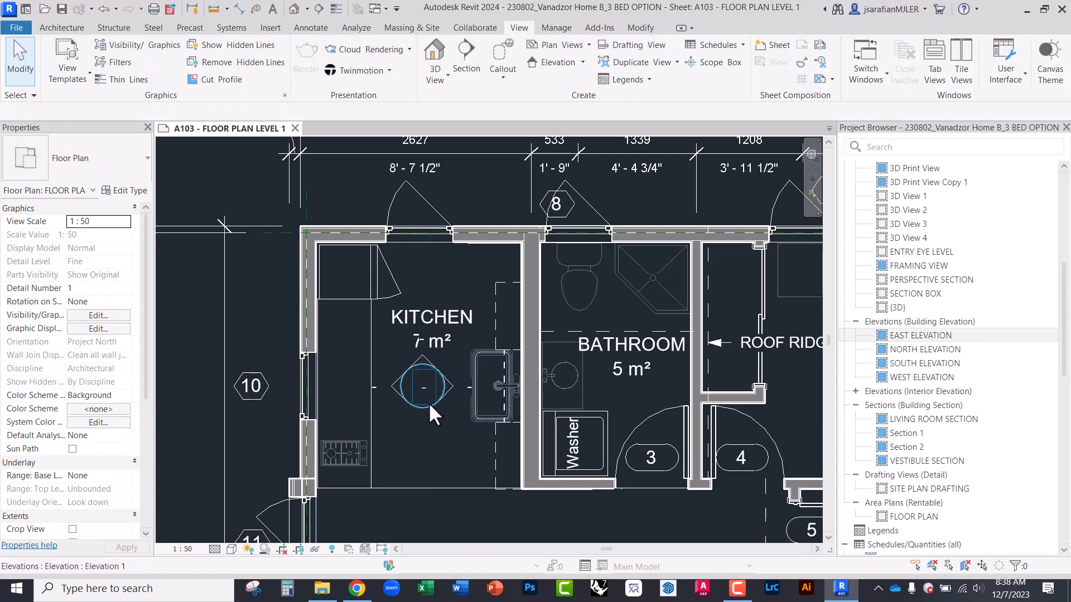
pyautogui.click(422, 388)
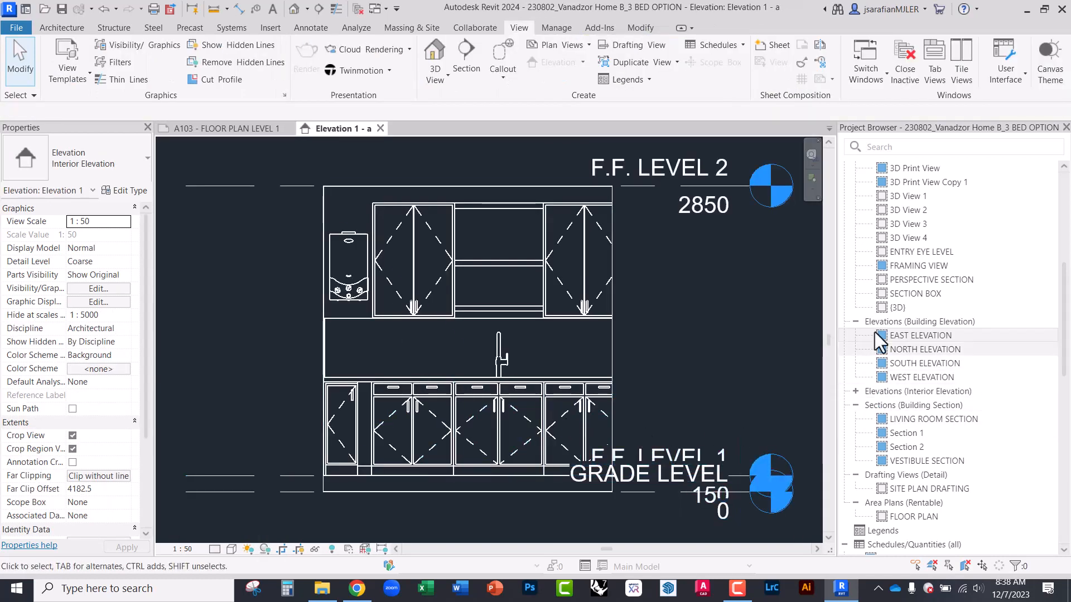
# Step: From the Project Browser's Interior Elevations, open Elevation 1 - a and fit its crop outline around the cabinets
pyautogui.click(920, 336)
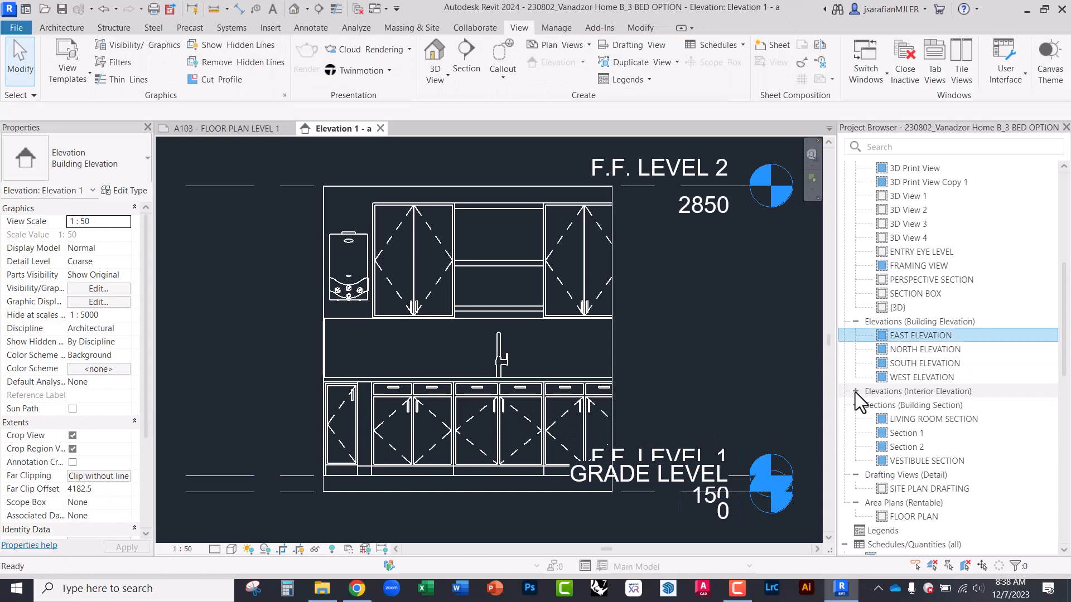
pyautogui.click(855, 390)
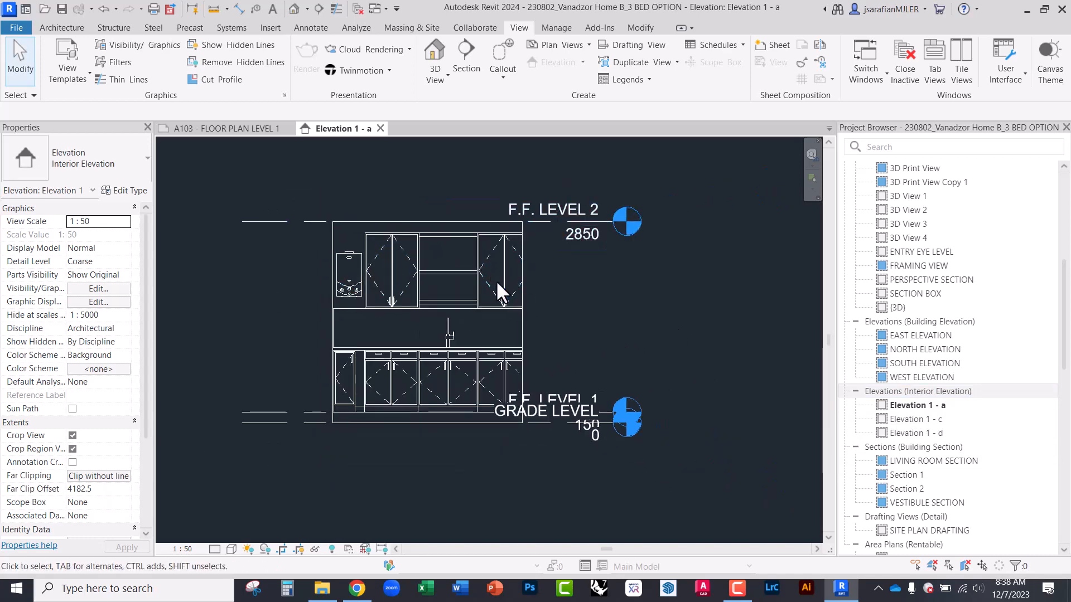
pyautogui.click(502, 290)
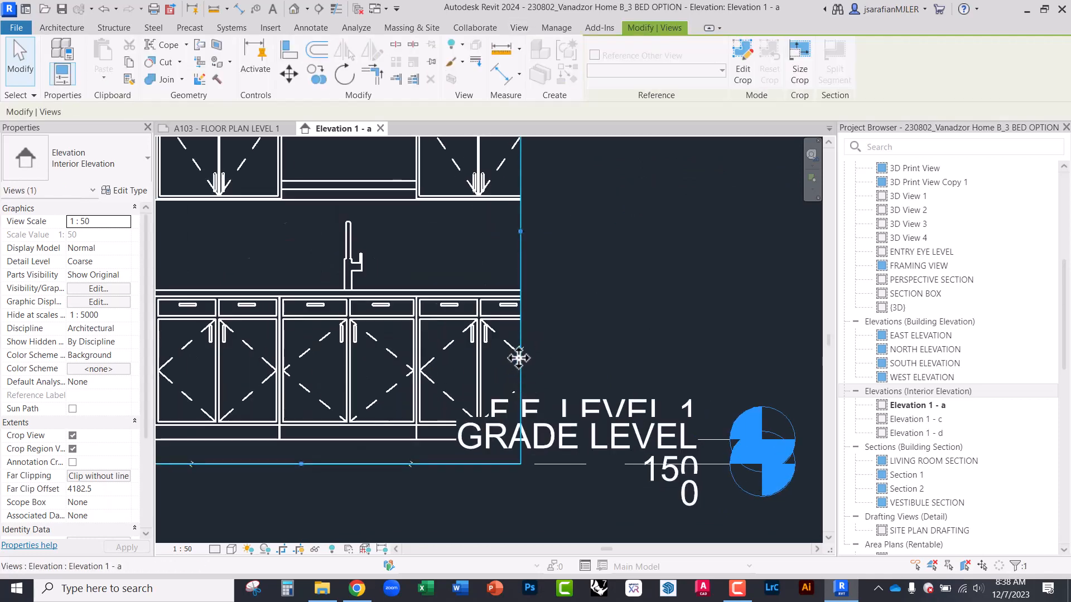
pyautogui.moveTo(515, 335)
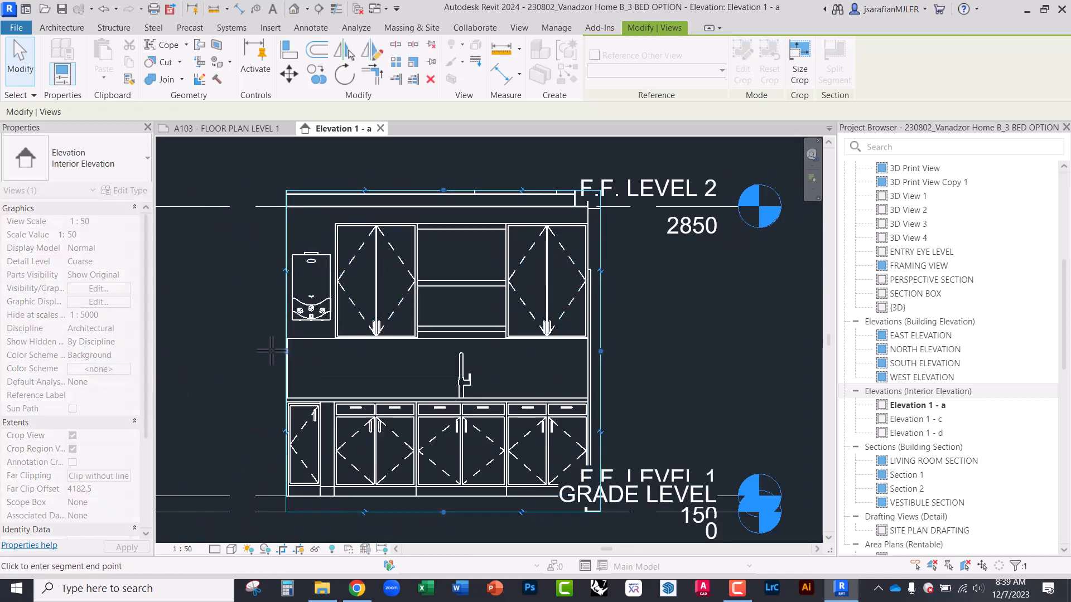
pyautogui.click(305, 447)
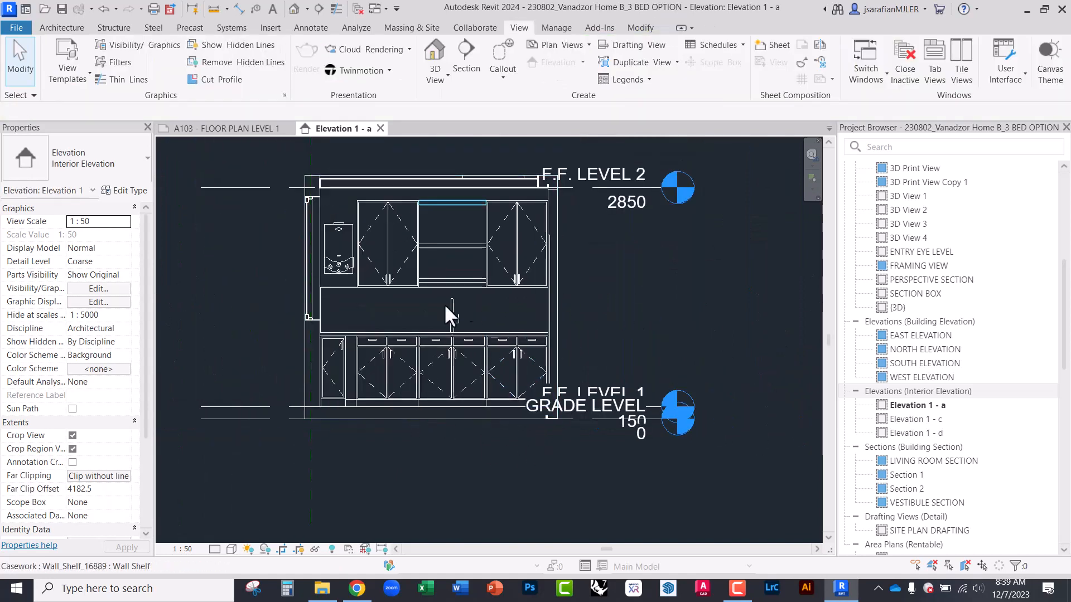
# Step: Set the kitchen elevation's view scale to 1:25
pyautogui.click(617, 216)
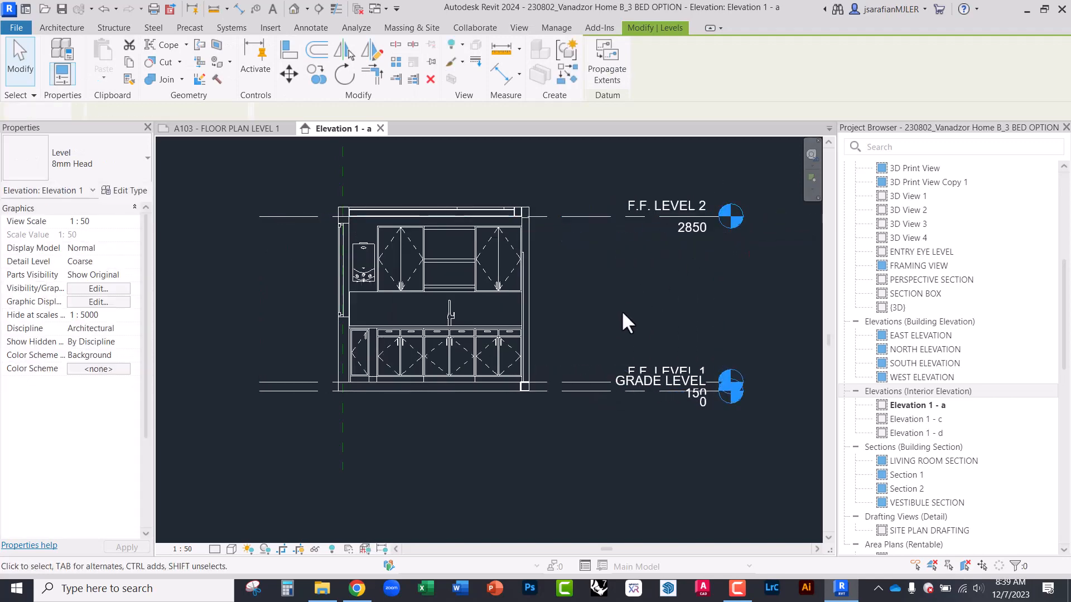
pyautogui.click(519, 28)
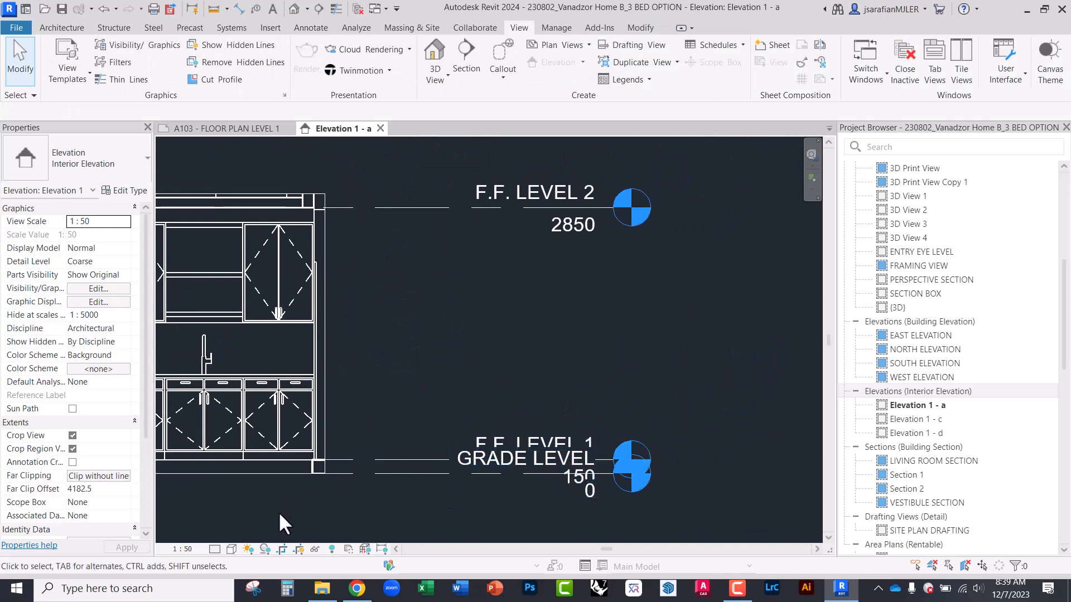
pyautogui.click(180, 549)
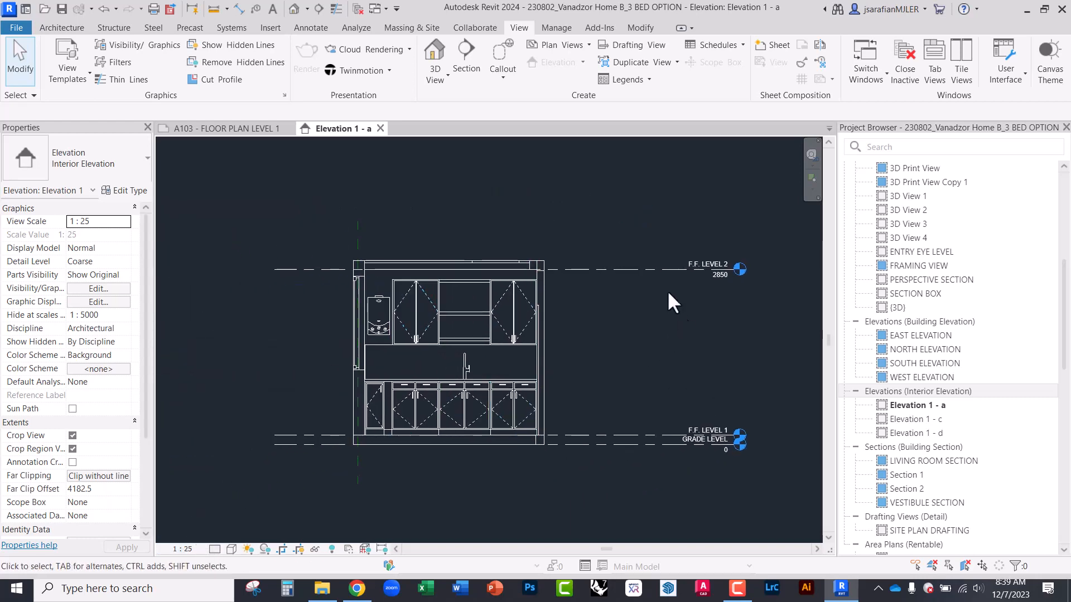
pyautogui.click(737, 267)
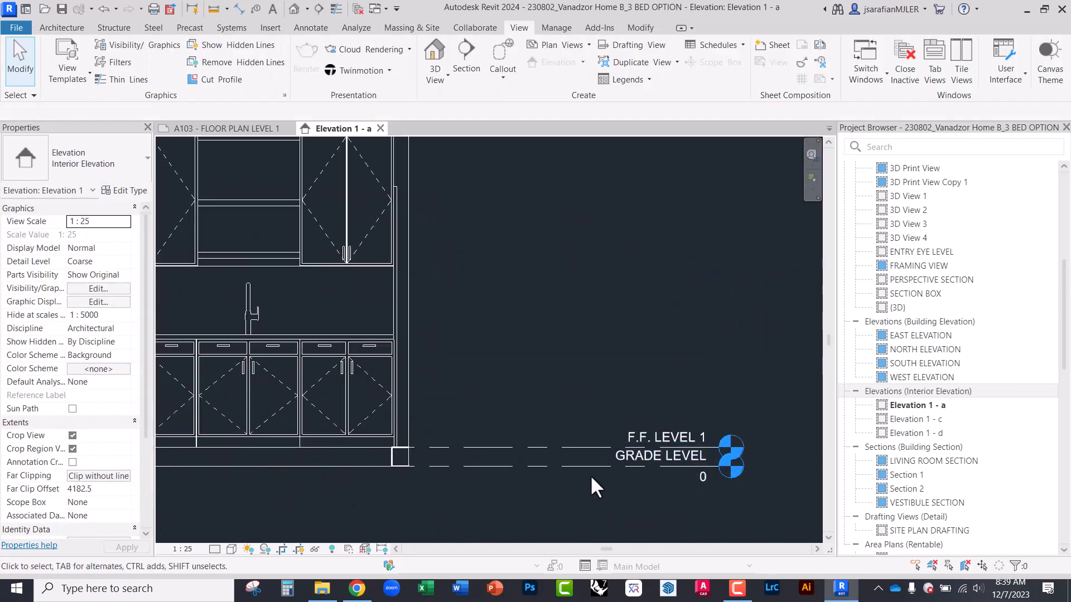
# Step: Hide the GRADE LEVEL line in this view, leaving only F.F. LEVEL 1 and 2
pyautogui.click(659, 455)
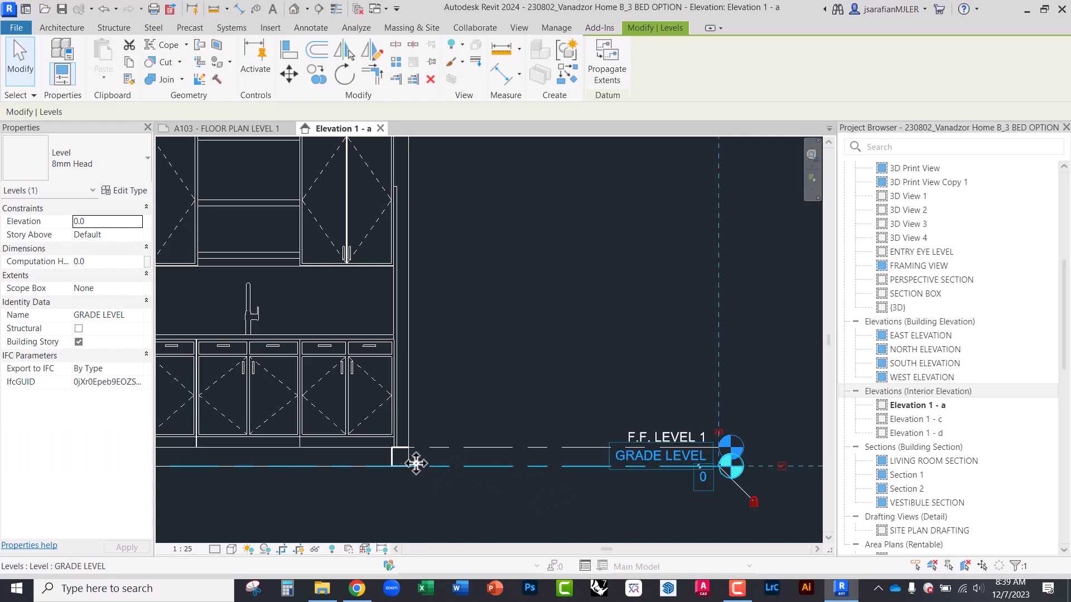
pyautogui.moveTo(521, 470)
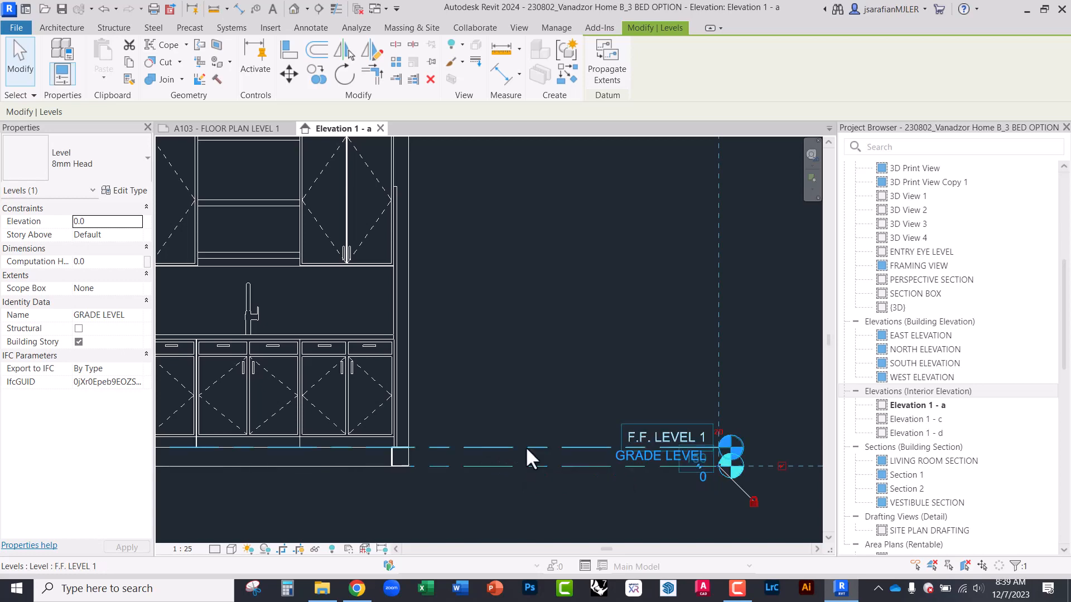
pyautogui.rightClick(534, 457)
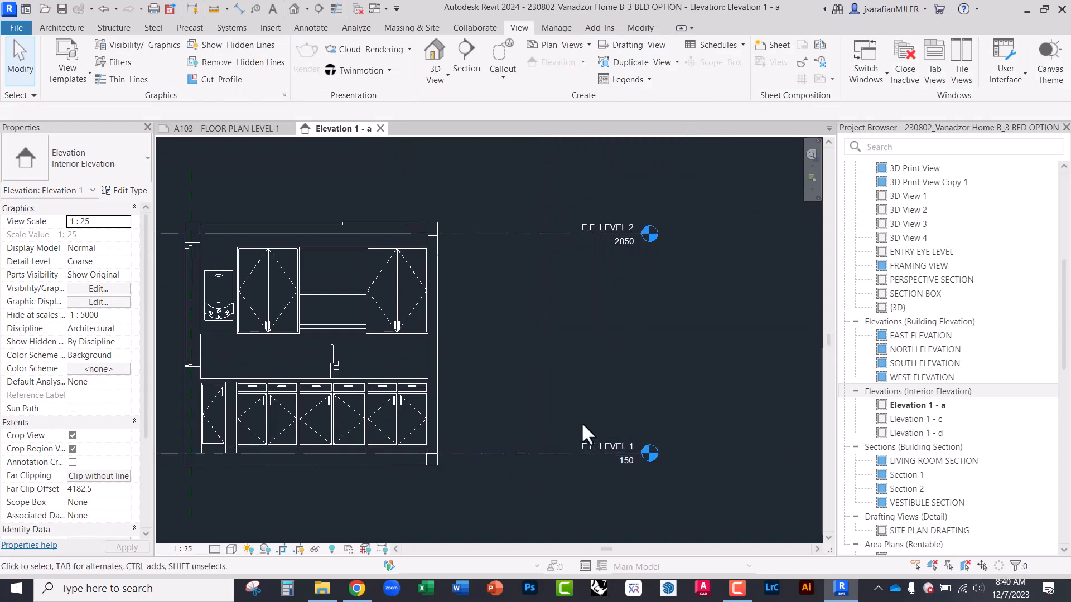
pyautogui.moveTo(607, 476)
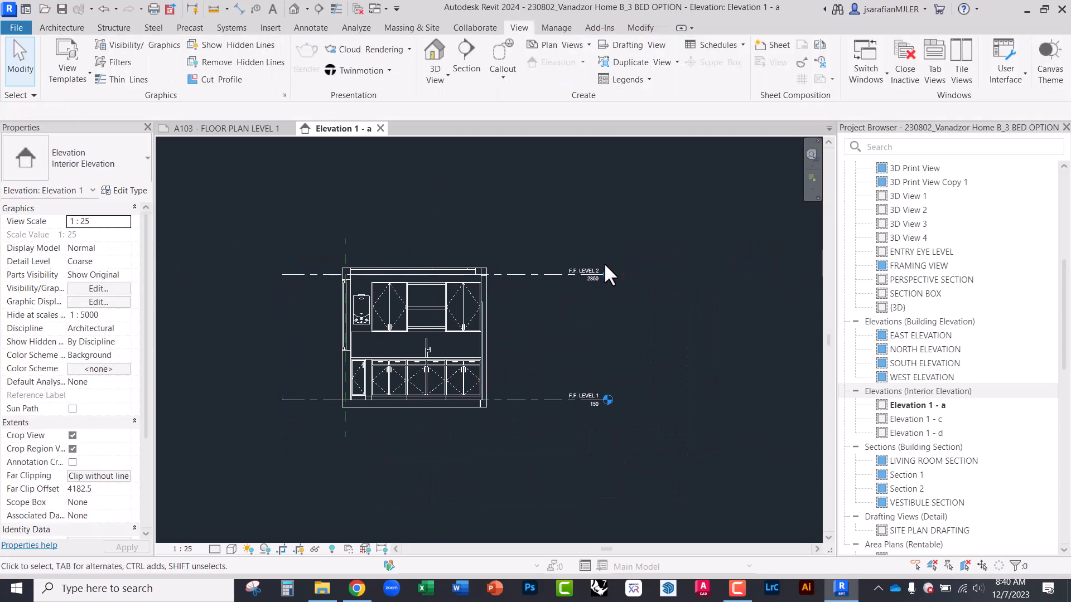
# Step: Drag the left ends of F.F. LEVEL 1 and 2 past the cabinets so they no longer cross the elevation
pyautogui.click(585, 276)
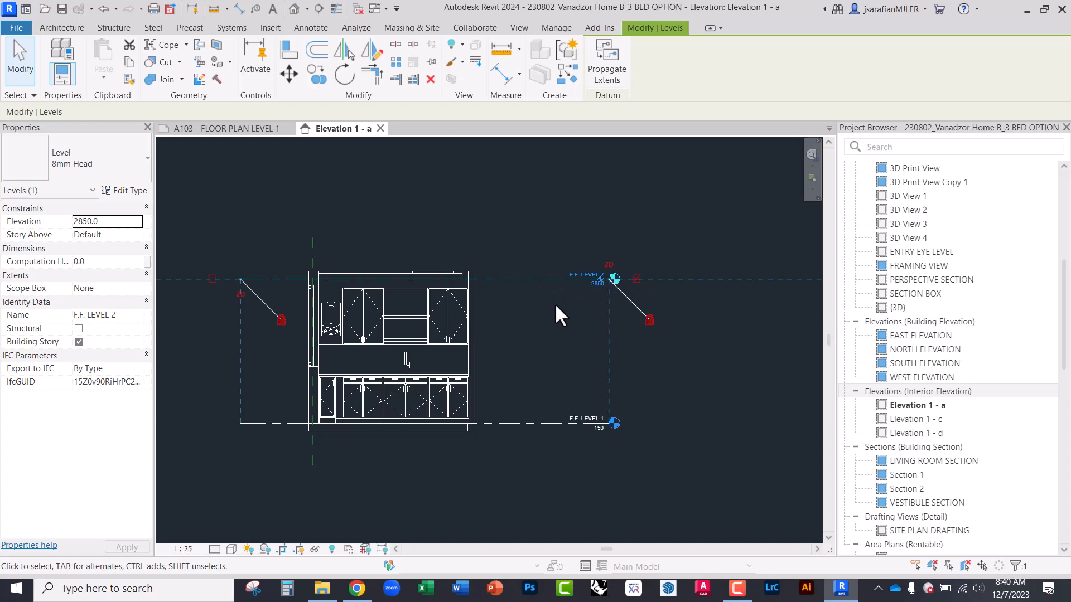
pyautogui.click(597, 283)
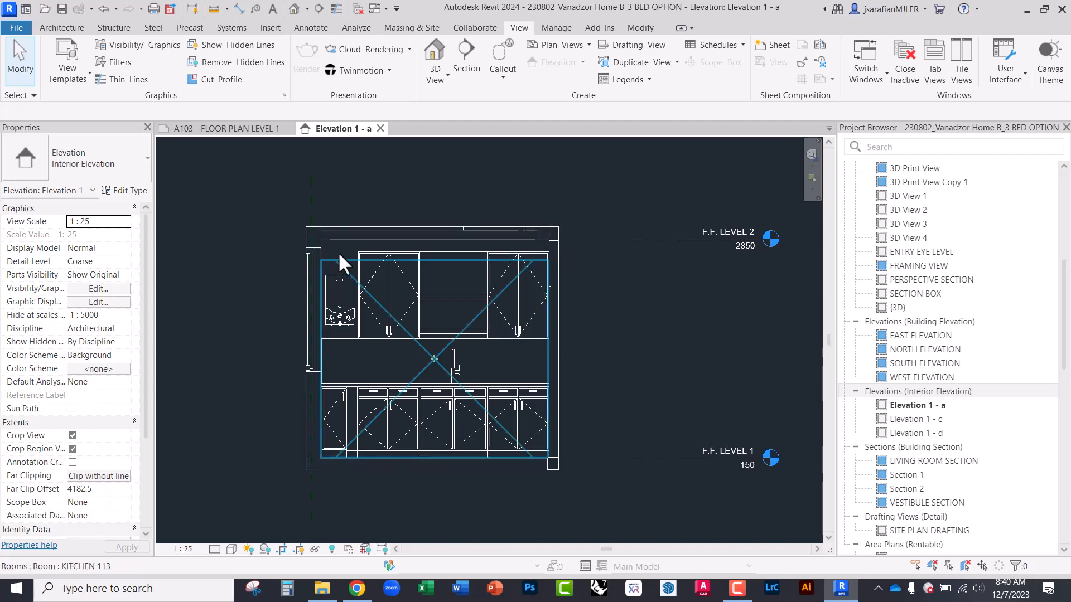
pyautogui.click(517, 293)
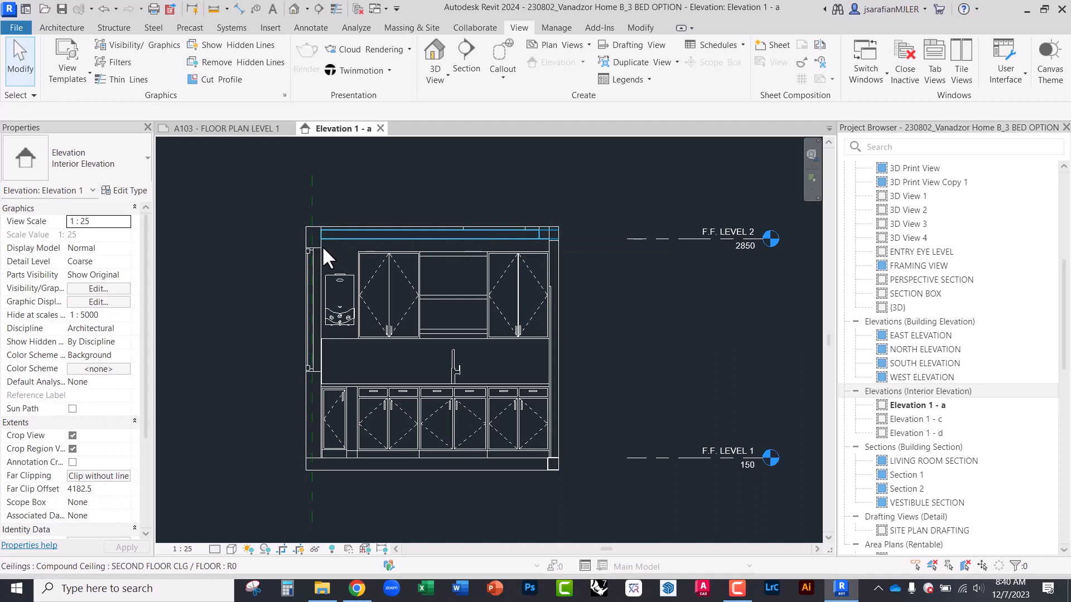
pyautogui.click(515, 464)
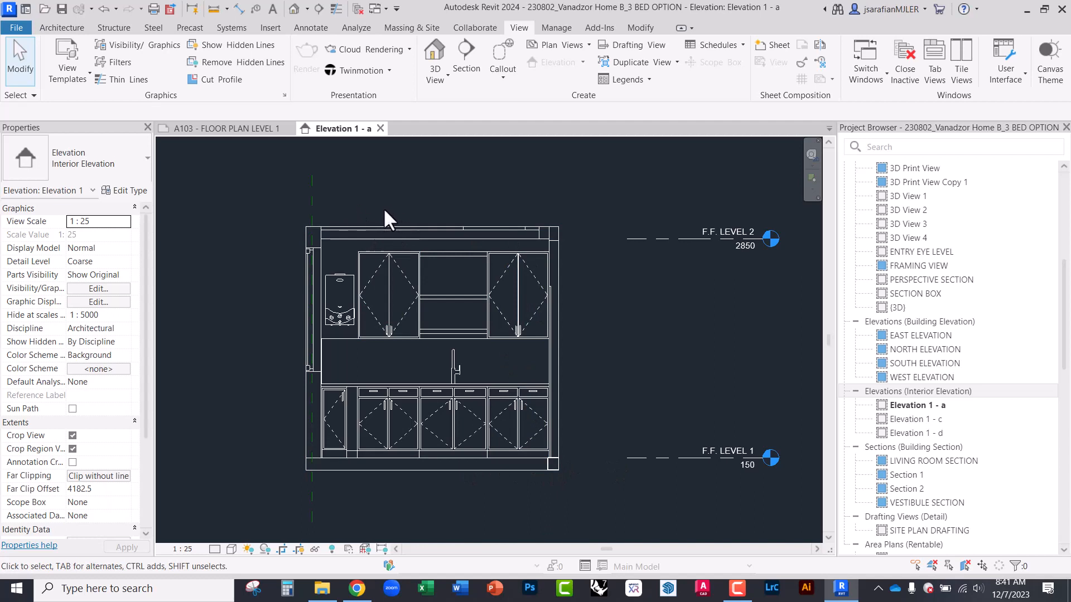
pyautogui.moveTo(177, 41)
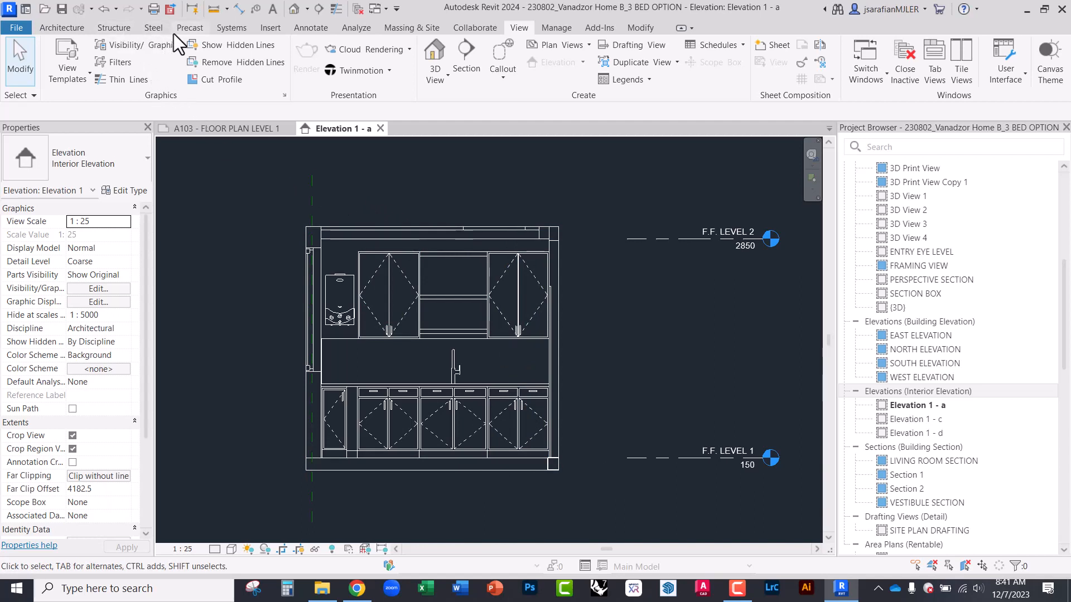
# Step: Sketch a masking region with a chosen boundary line style around the elevation's heavy outer frame
pyautogui.click(311, 28)
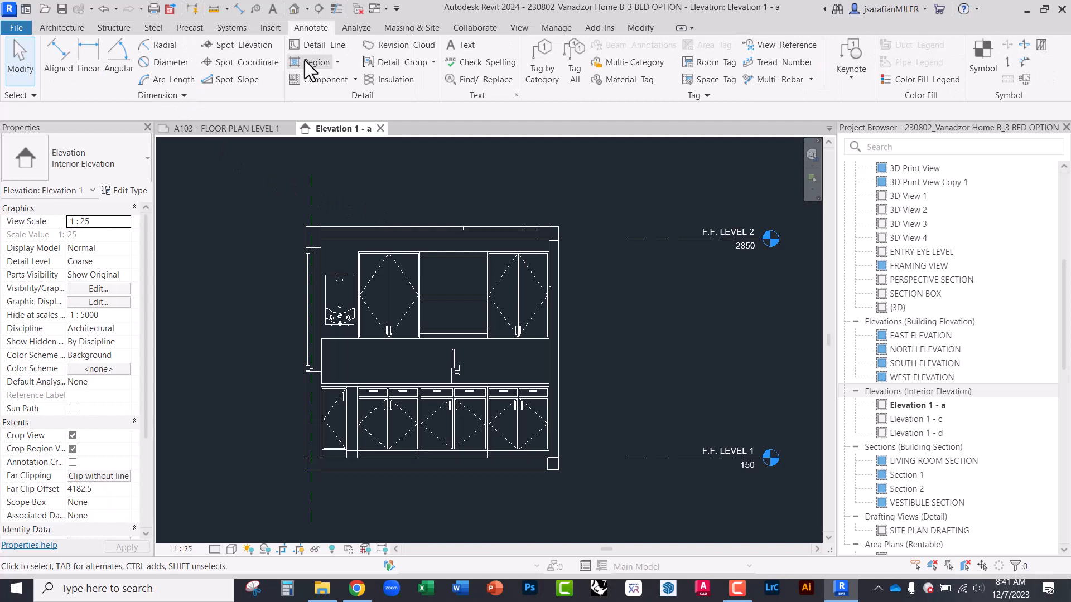
pyautogui.click(316, 63)
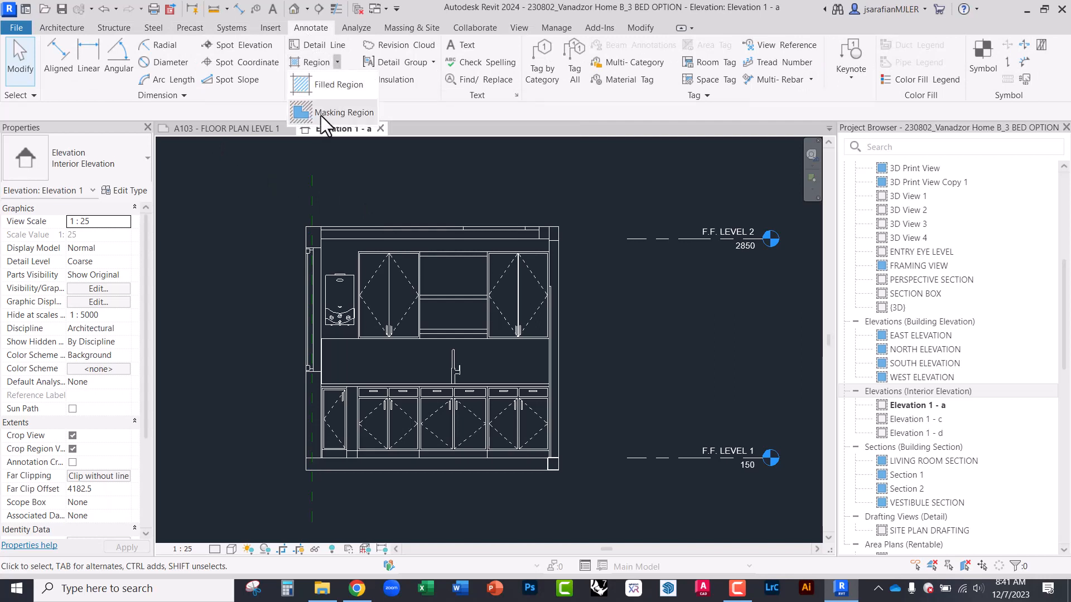
pyautogui.click(345, 111)
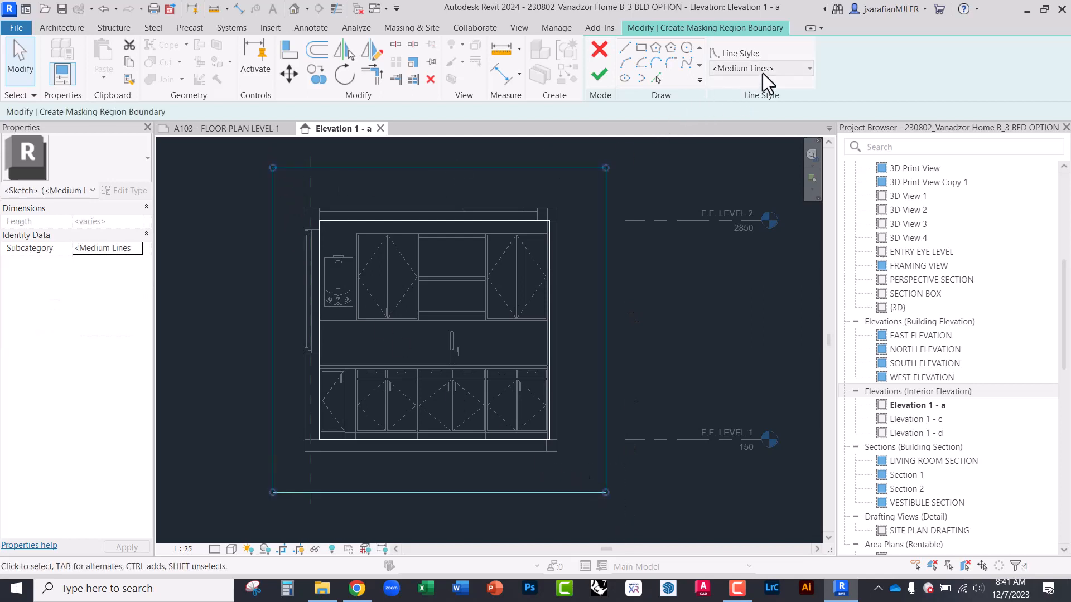
pyautogui.click(760, 68)
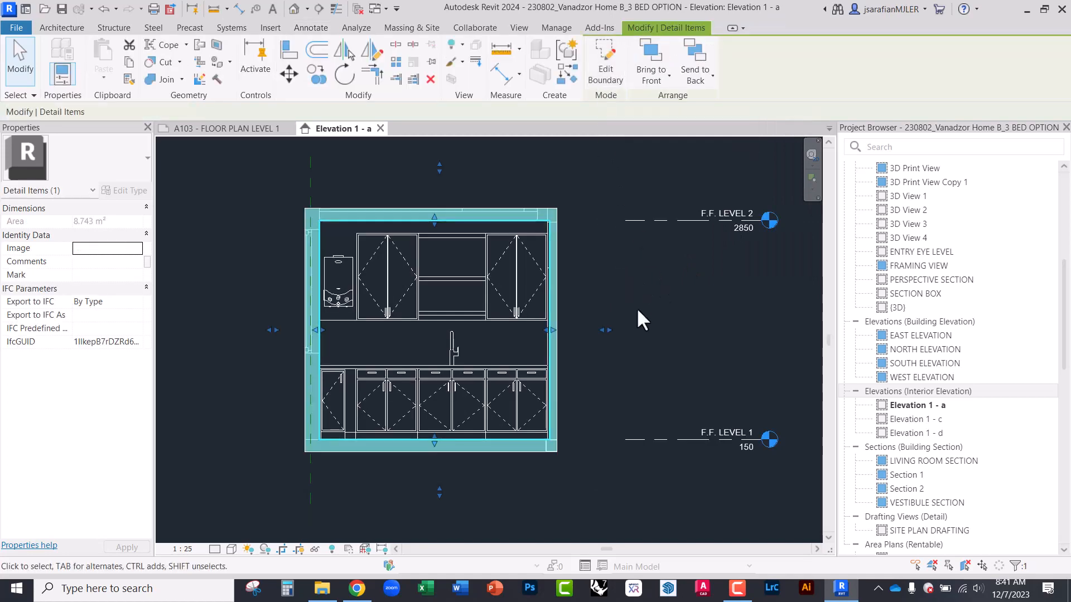
pyautogui.click(549, 467)
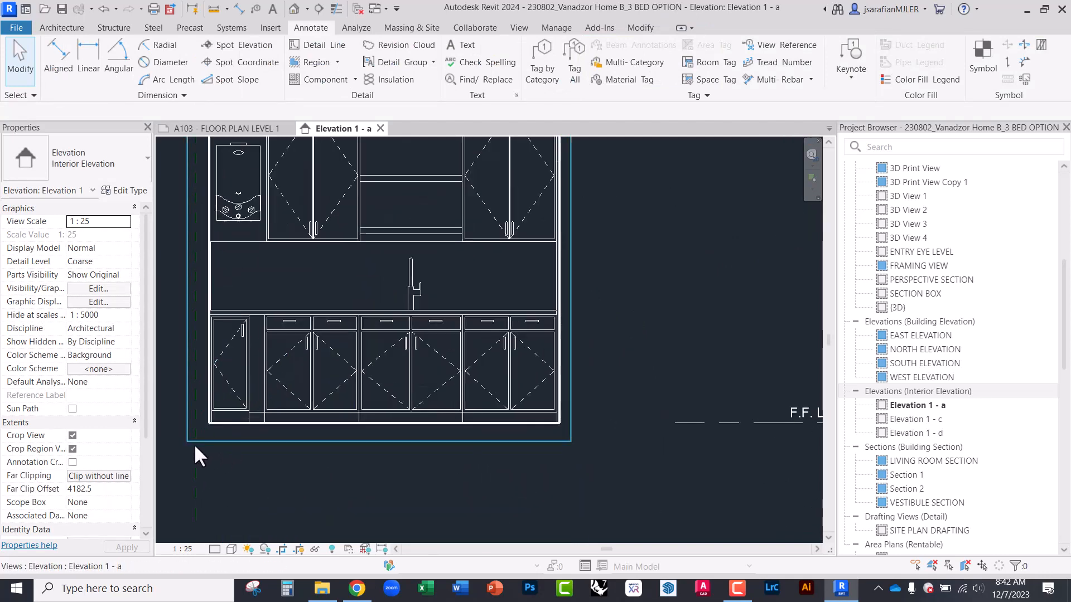
# Step: Place an aligned height dimension chain along the cabinet and counter edges on the right side
pyautogui.click(232, 369)
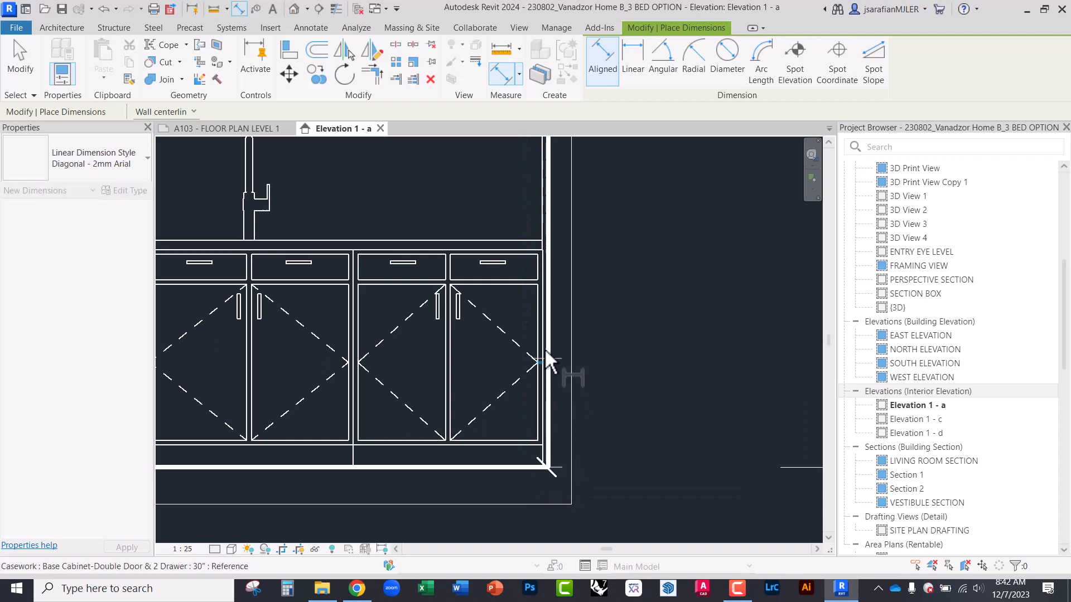
pyautogui.scroll(-3)
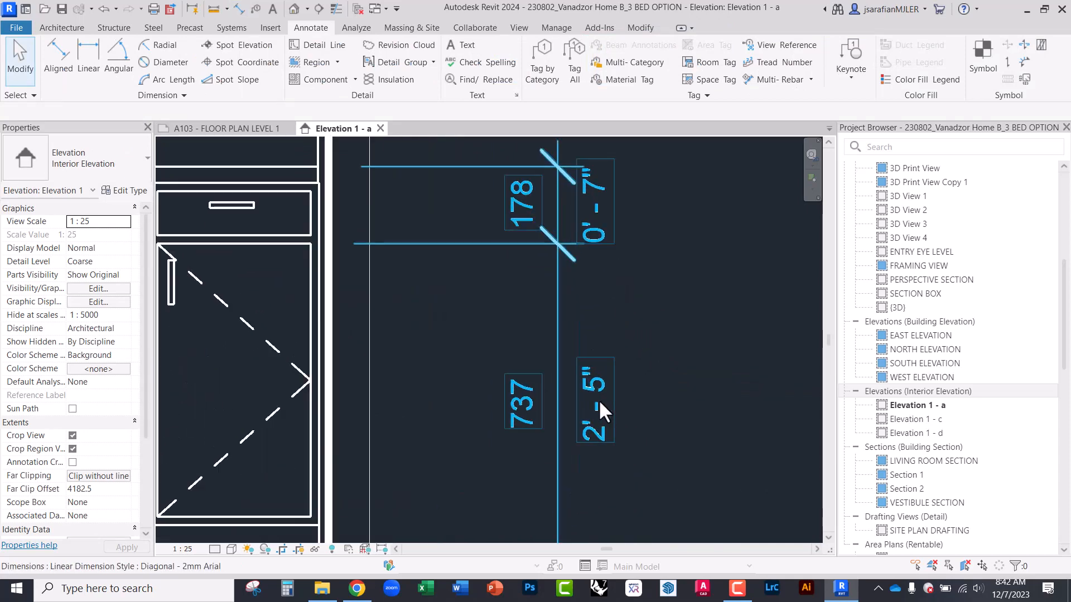
pyautogui.click(601, 409)
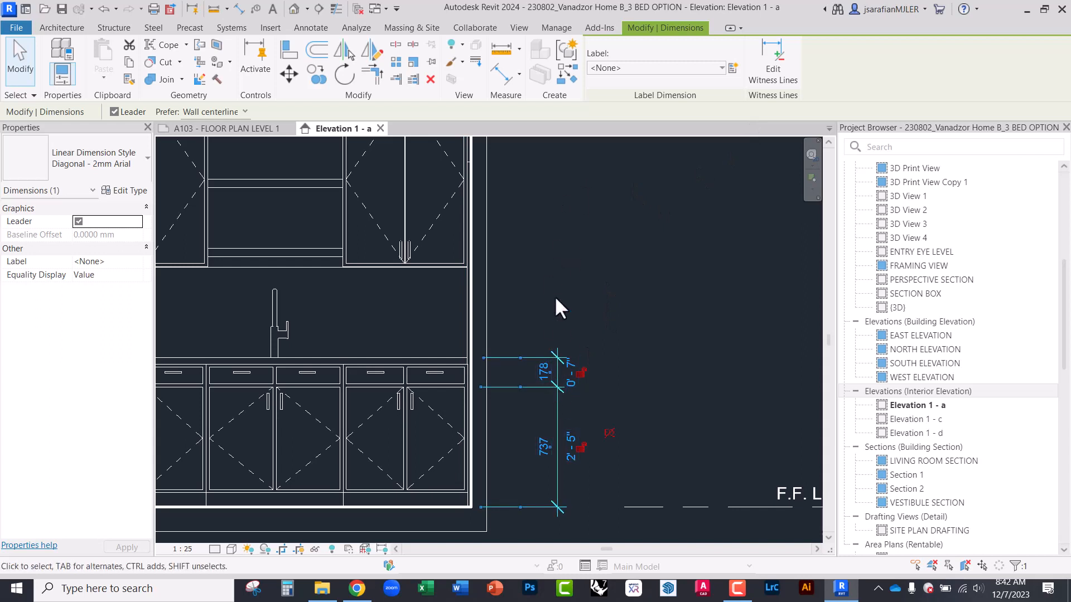
pyautogui.moveTo(771, 54)
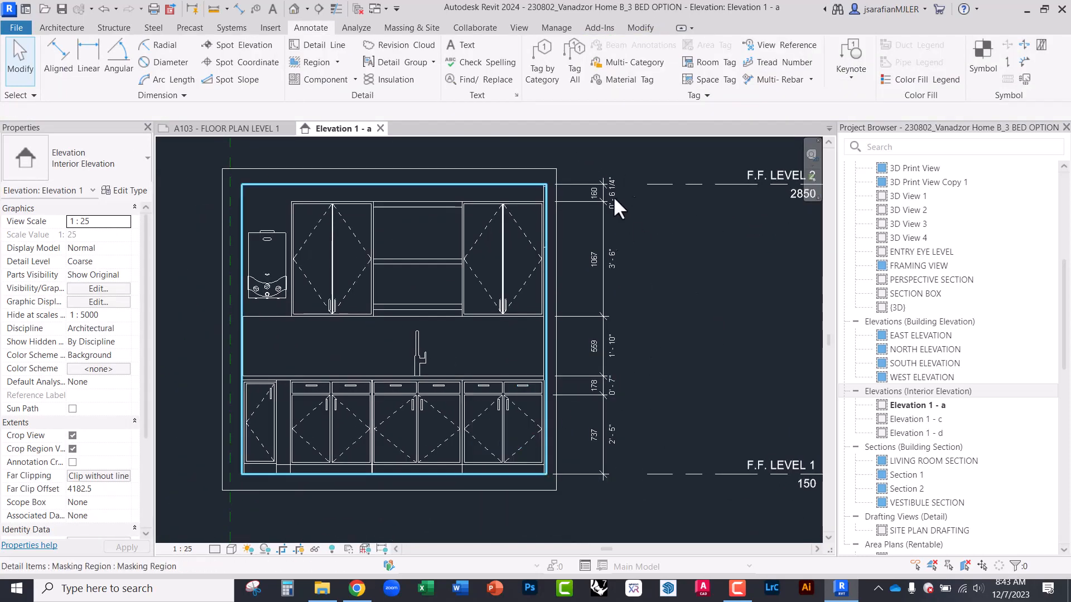
pyautogui.click(502, 424)
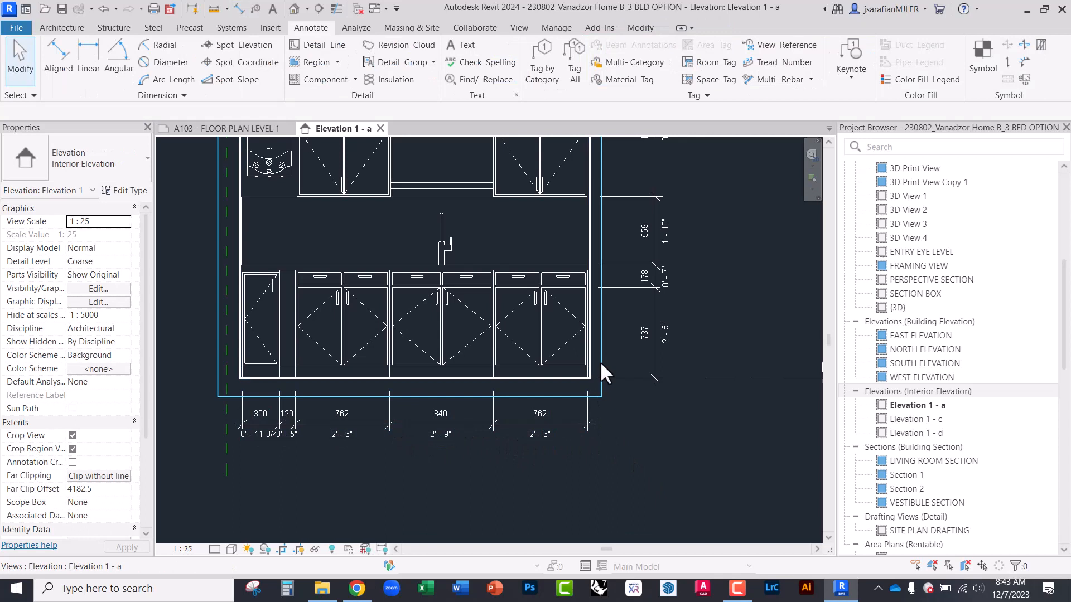
# Step: Select the crop region so its visibility can be turned off
pyautogui.click(599, 379)
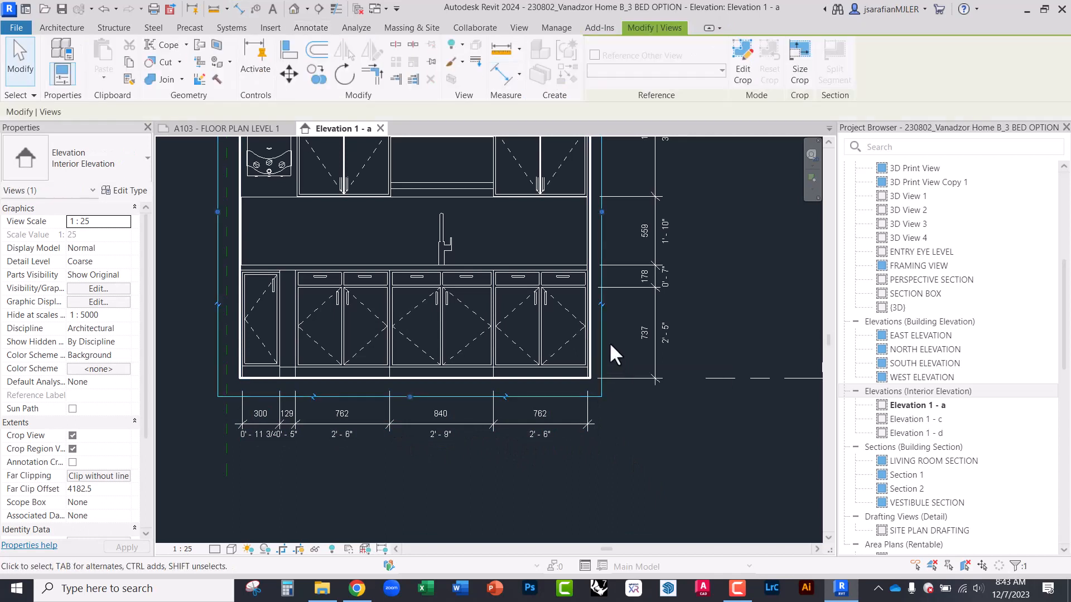
pyautogui.moveTo(325, 260)
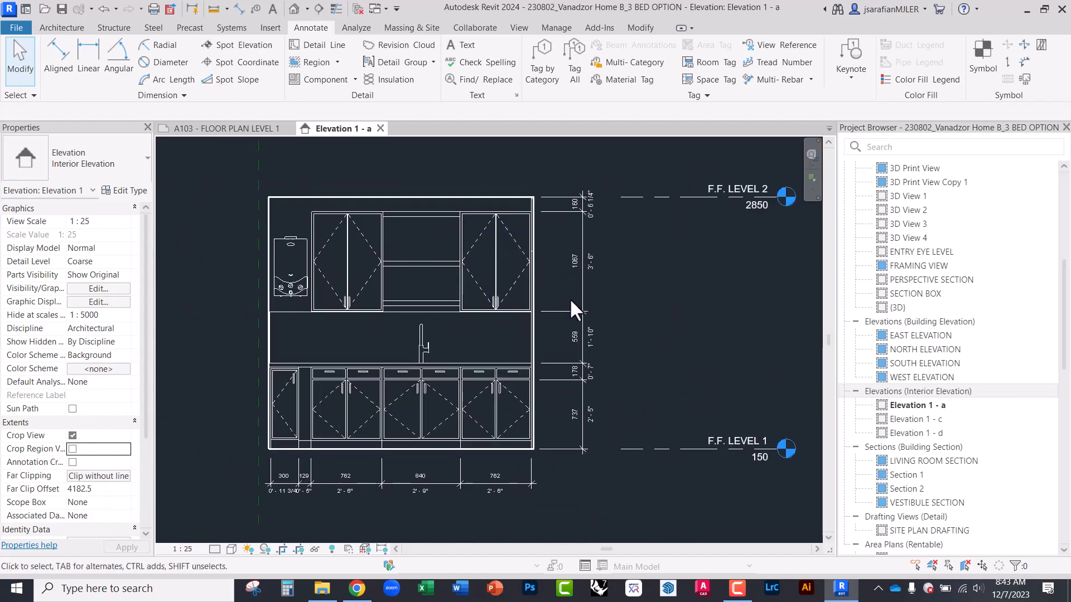
pyautogui.moveTo(649, 403)
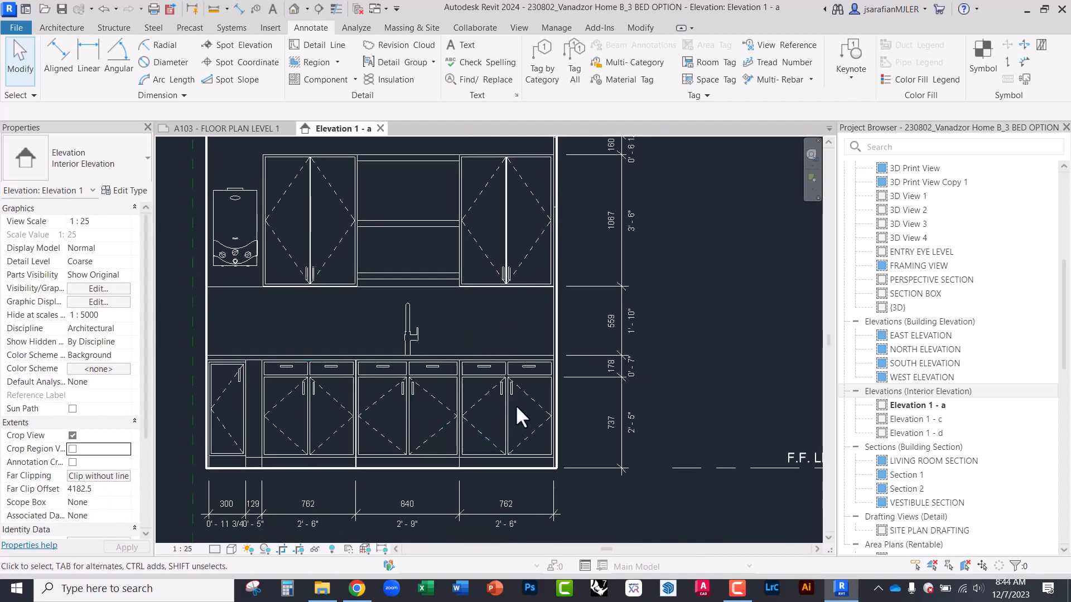
pyautogui.moveTo(502, 338)
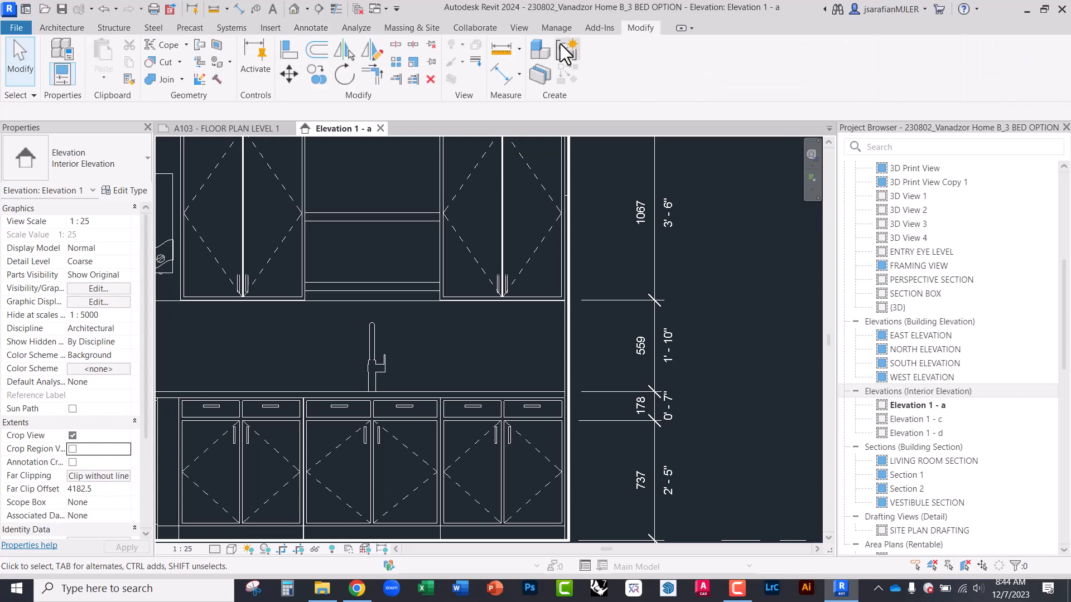
pyautogui.moveTo(476, 65)
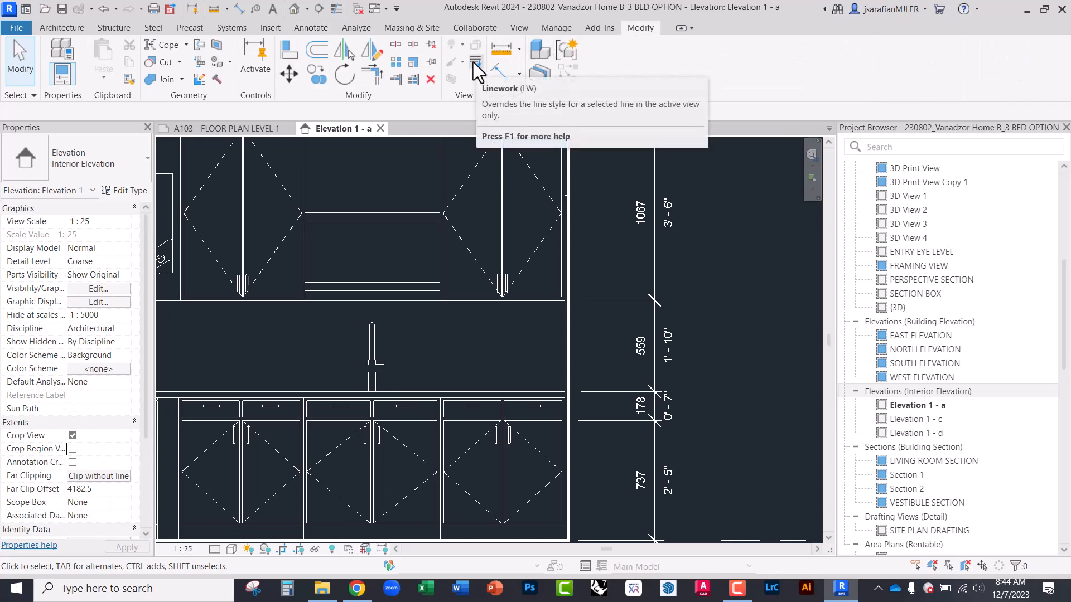
pyautogui.click(475, 60)
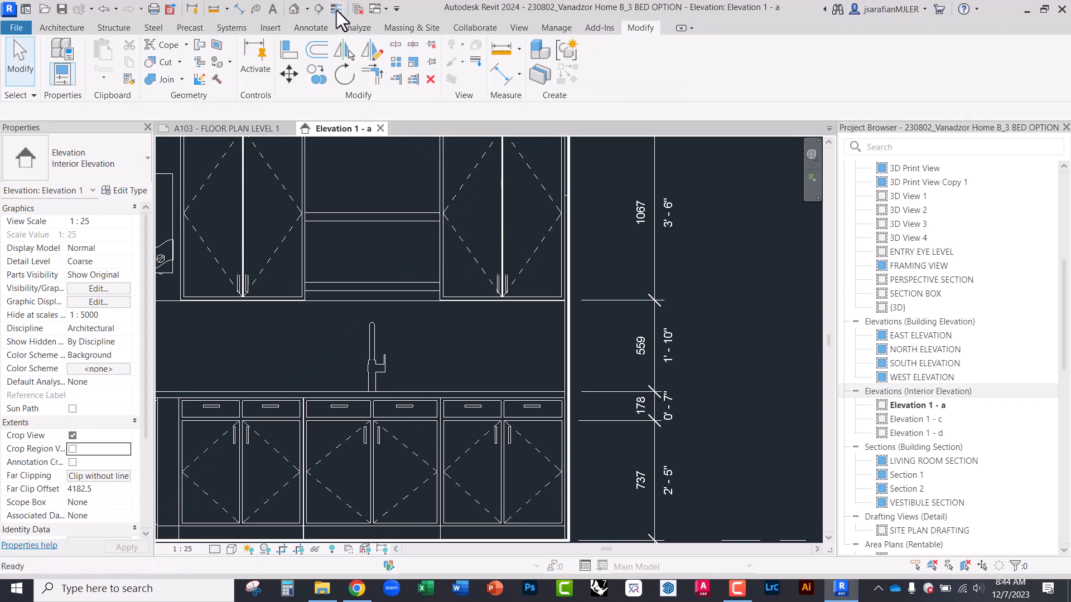
pyautogui.moveTo(331, 10)
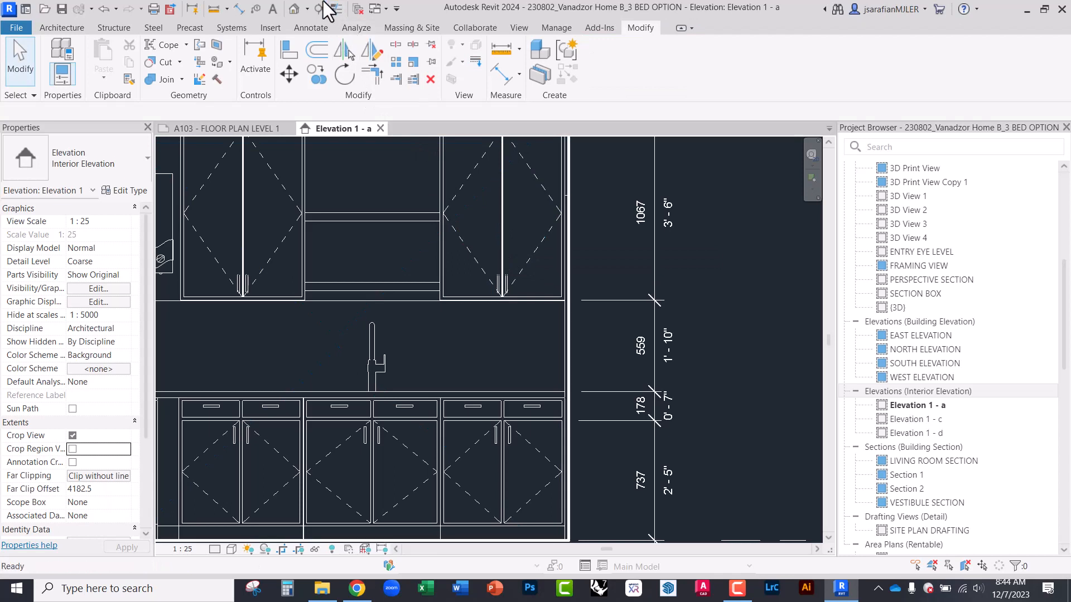
pyautogui.moveTo(496, 188)
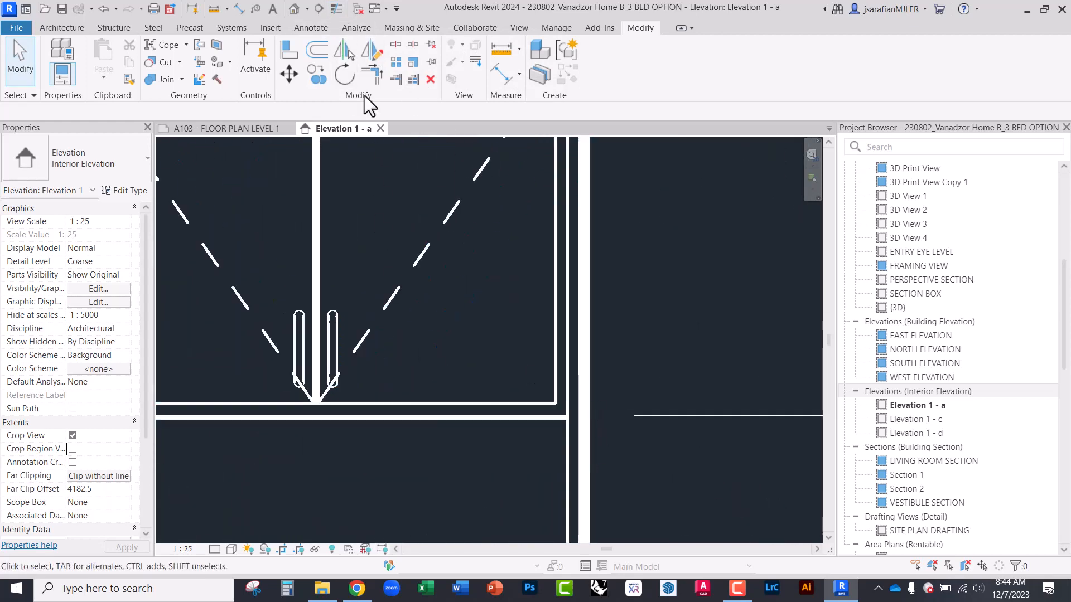
pyautogui.moveTo(336, 8)
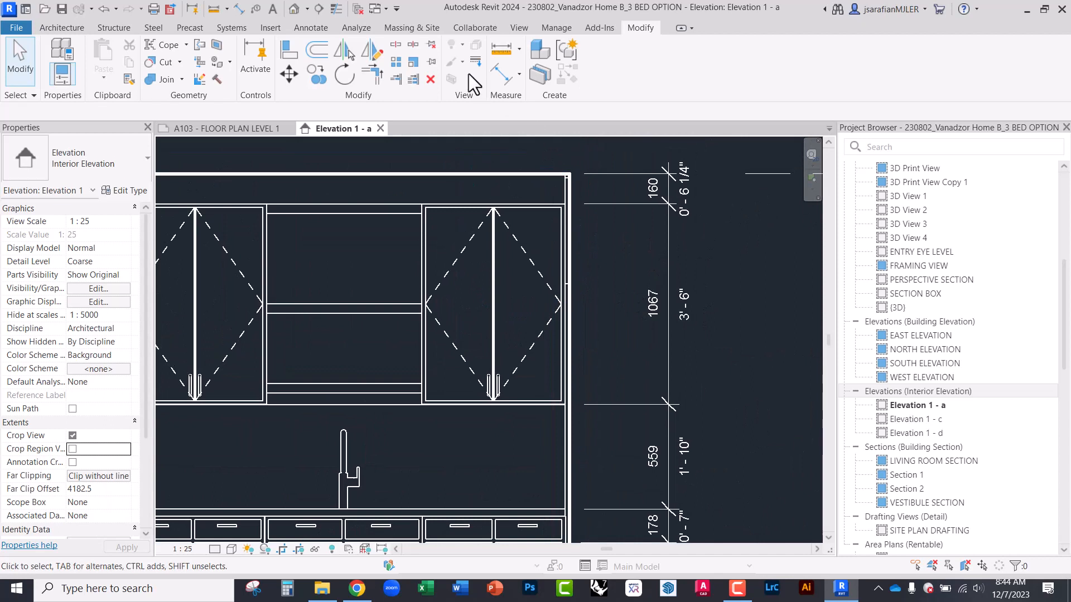
# Step: Start a view-only Linework override with Thin Lines for the upper cabinet edges
pyautogui.click(475, 62)
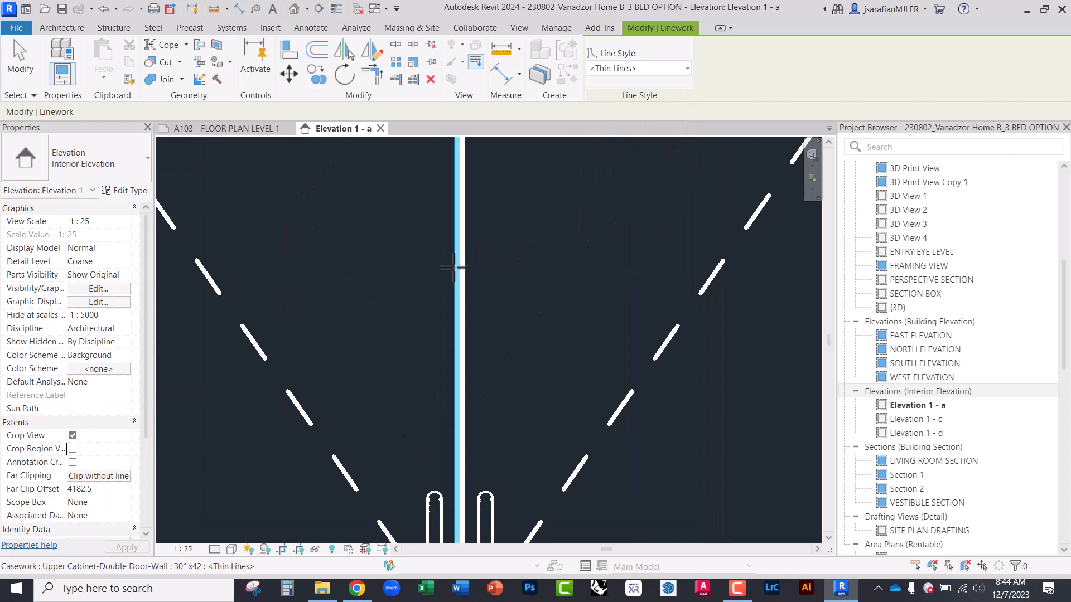
pyautogui.moveTo(461, 266)
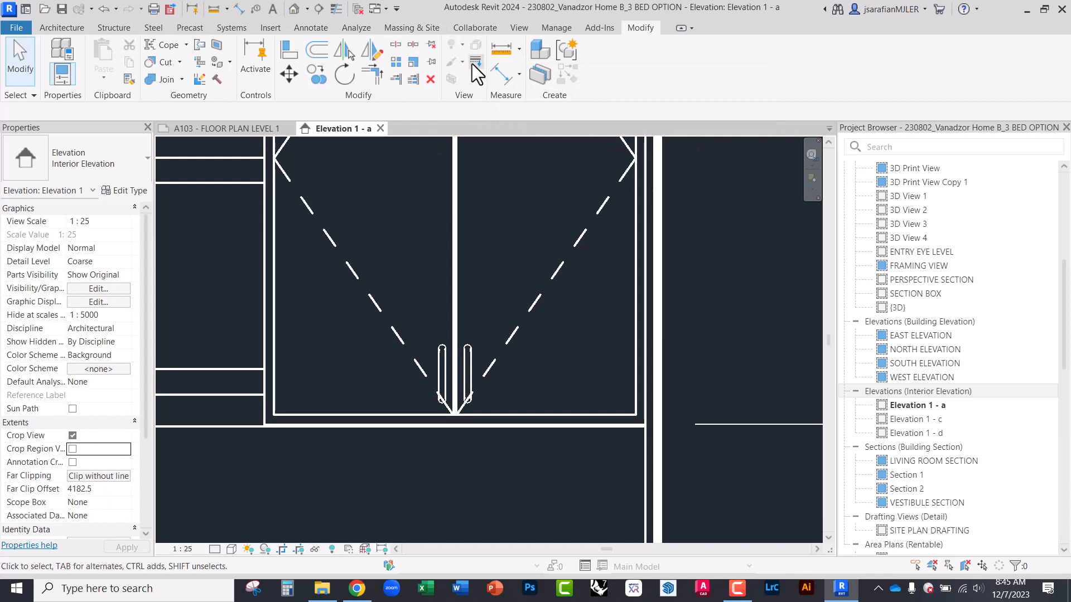
pyautogui.moveTo(617, 77)
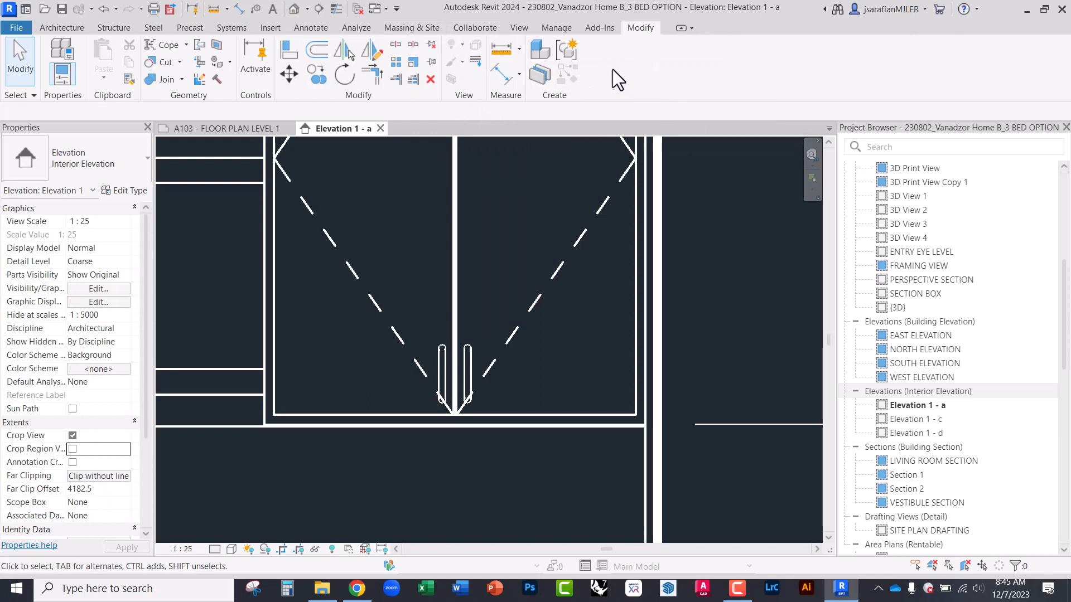
pyautogui.click(555, 26)
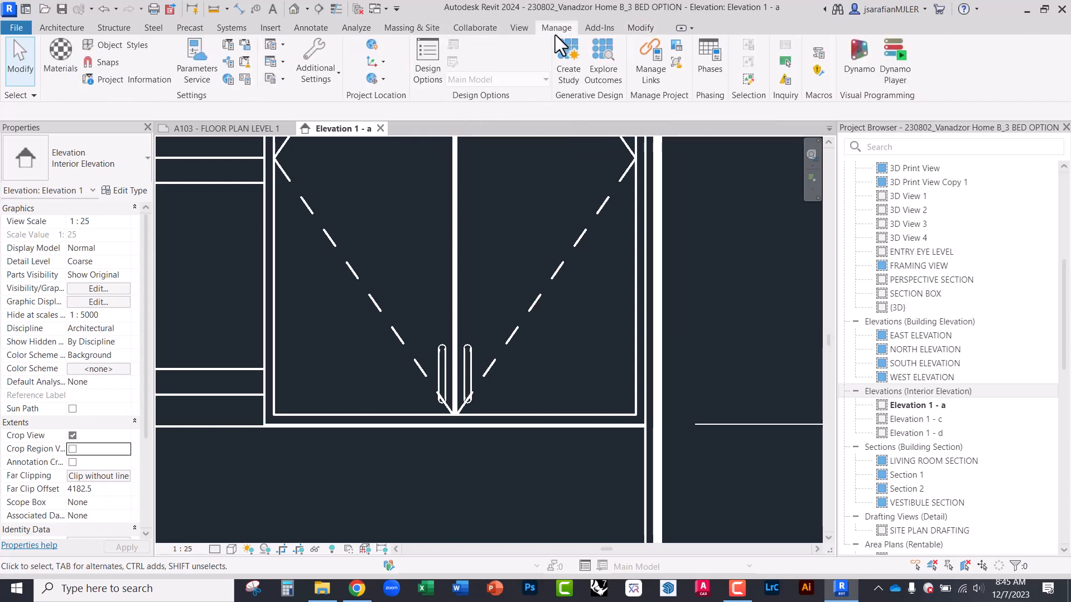
pyautogui.click(315, 60)
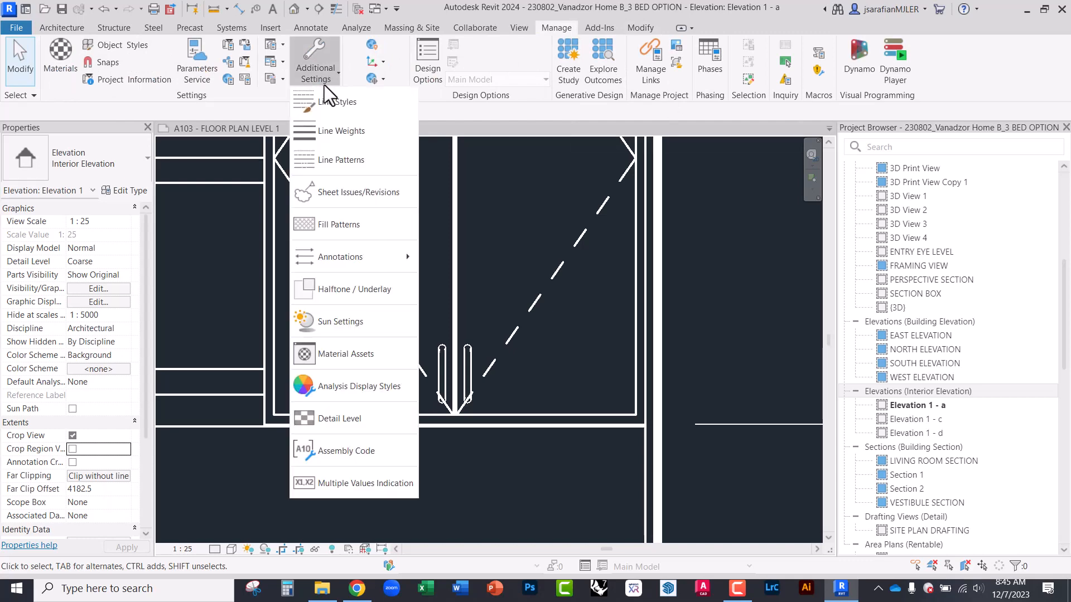
pyautogui.click(337, 101)
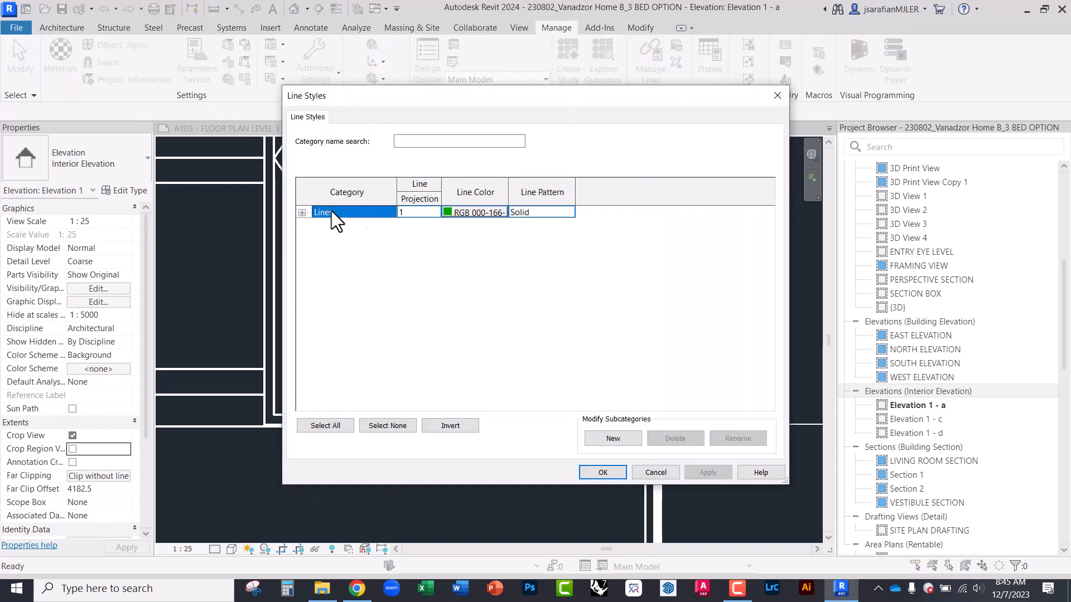
pyautogui.click(302, 212)
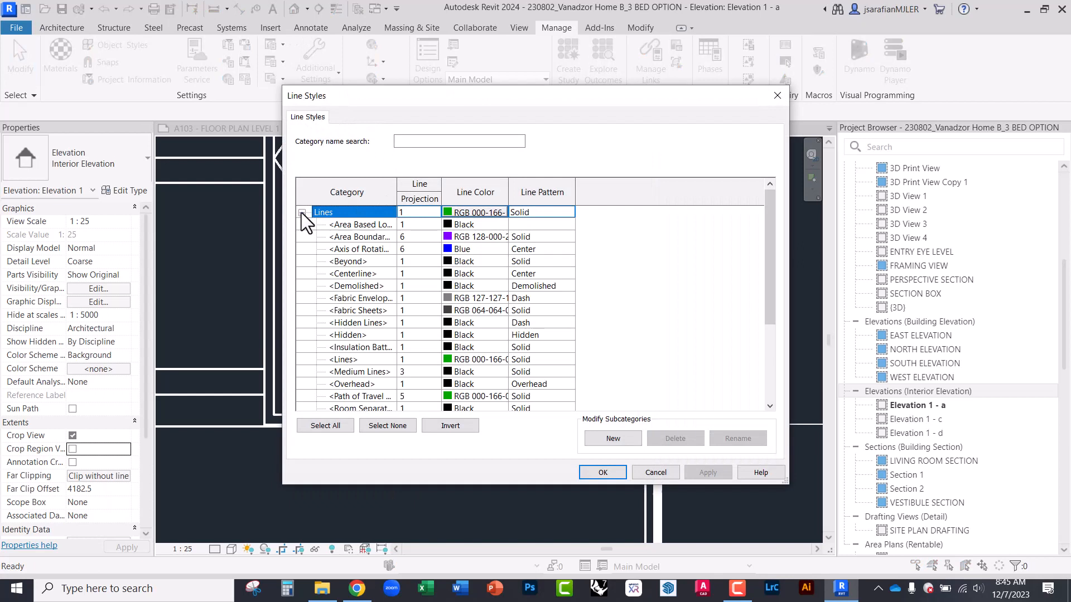
pyautogui.scroll(-3)
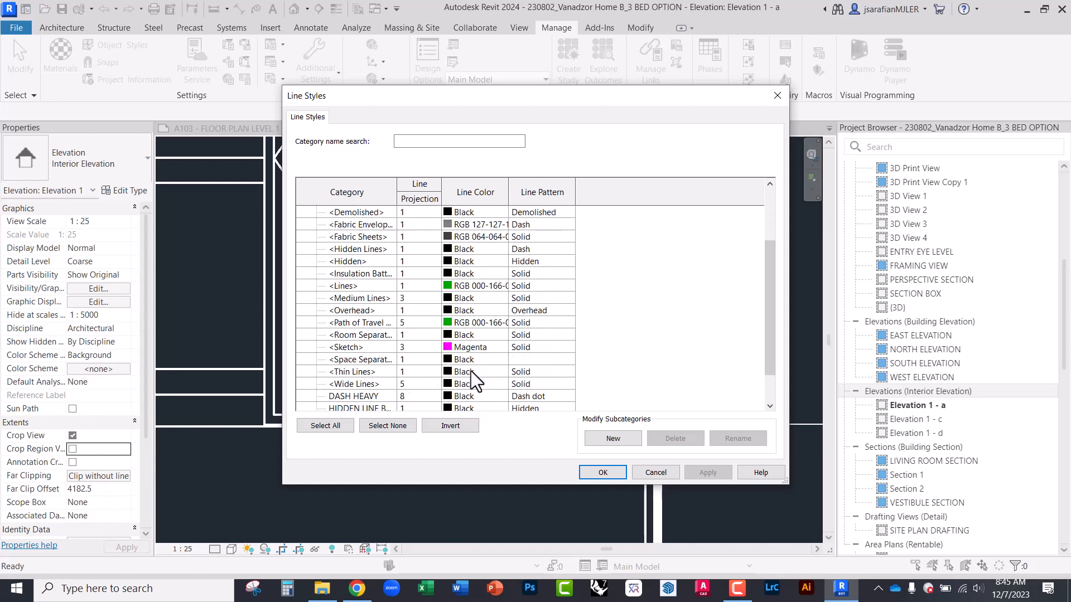
pyautogui.moveTo(457, 385)
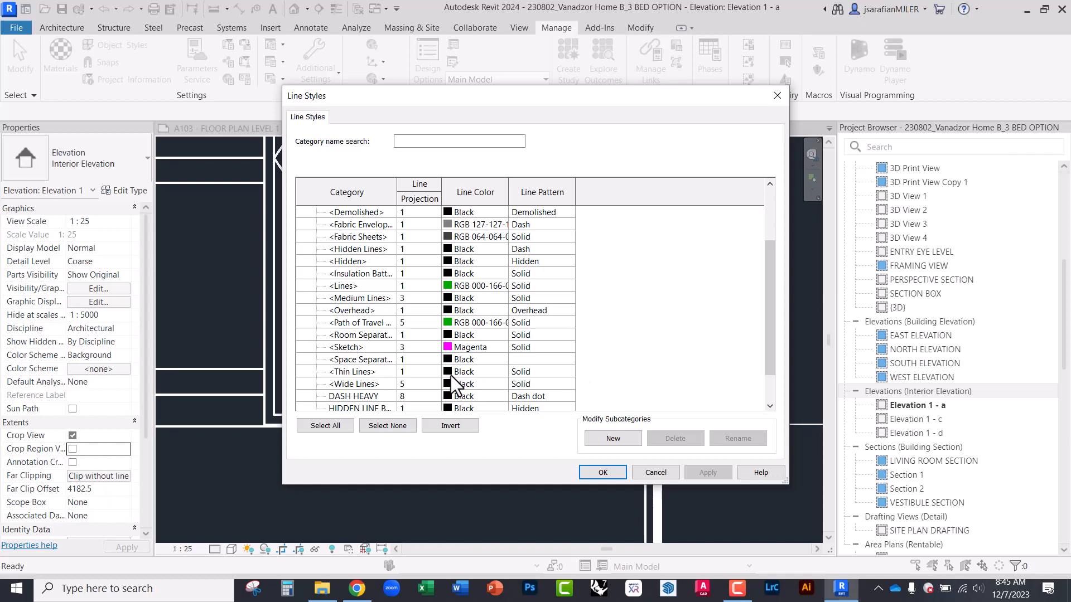
pyautogui.click(360, 359)
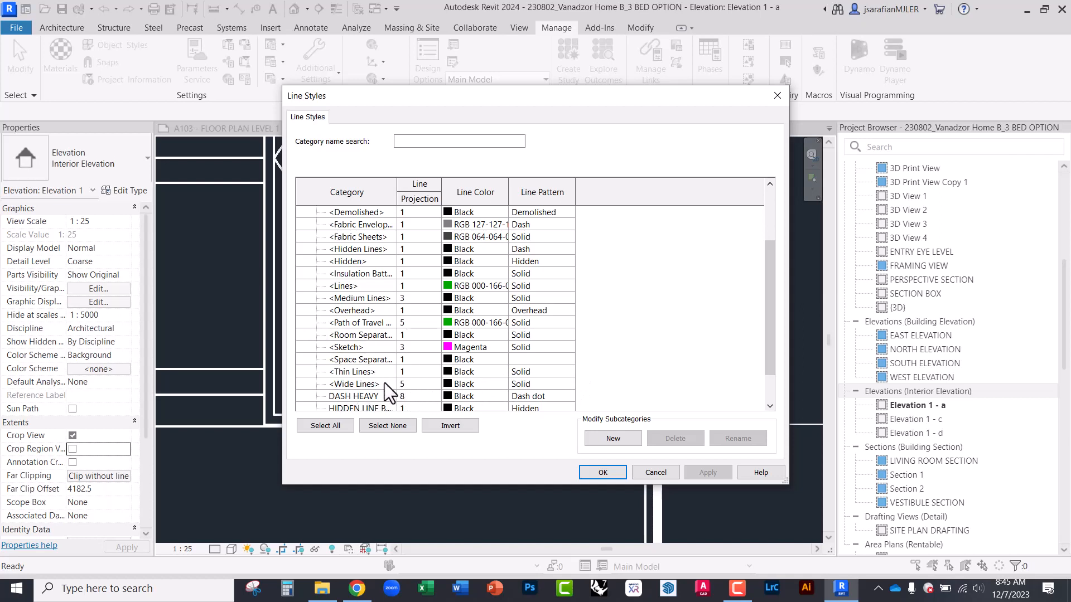
pyautogui.moveTo(435, 389)
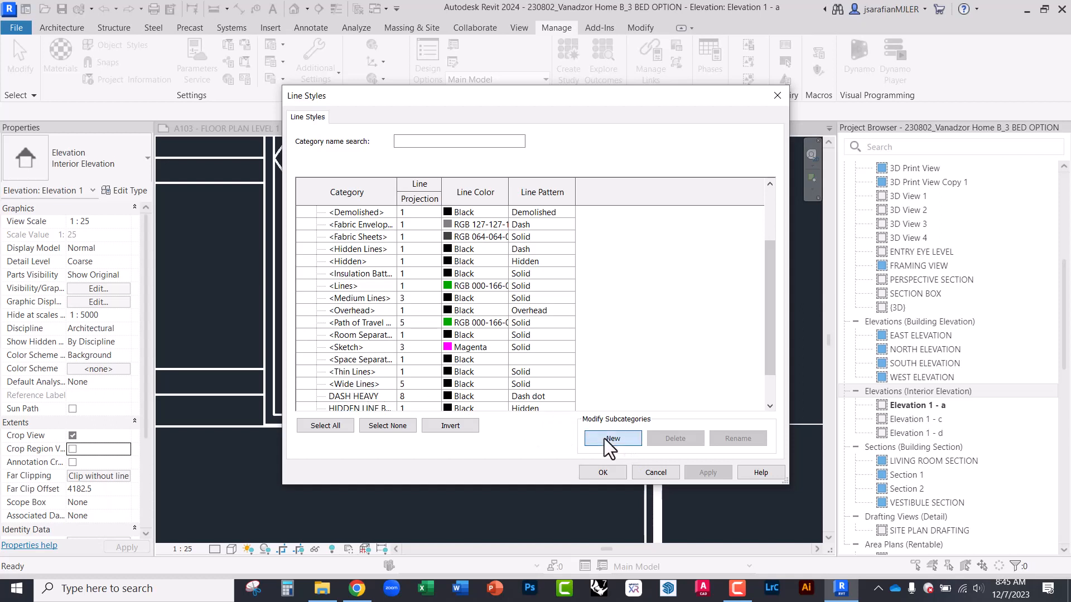
# Step: Create a solid black line style named 'Med. Heavy' with line weight 4 and save the Line Styles settings
pyautogui.click(612, 437)
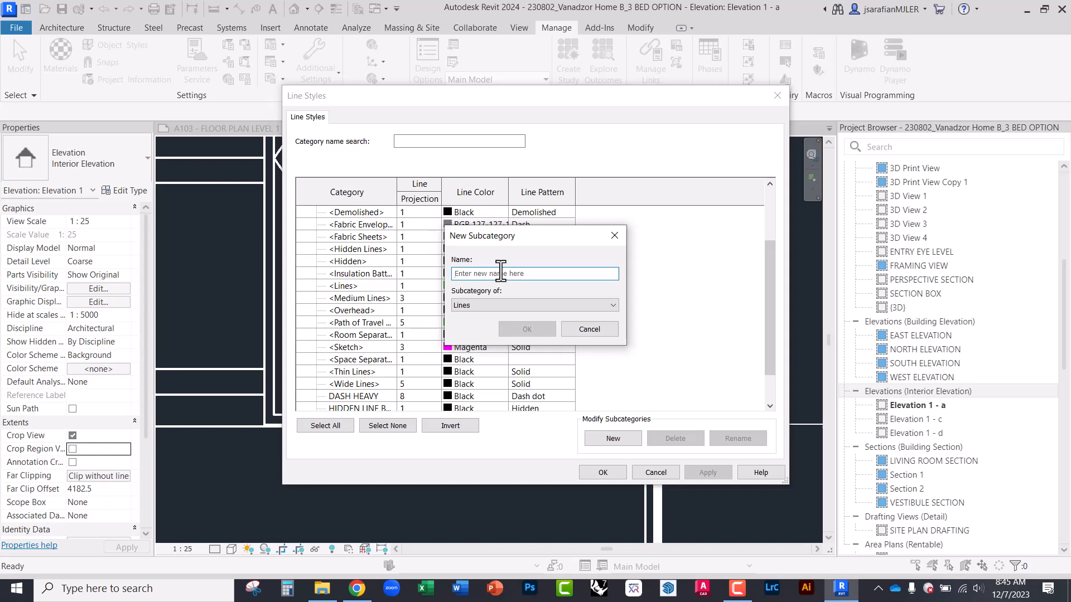
pyautogui.write('M')
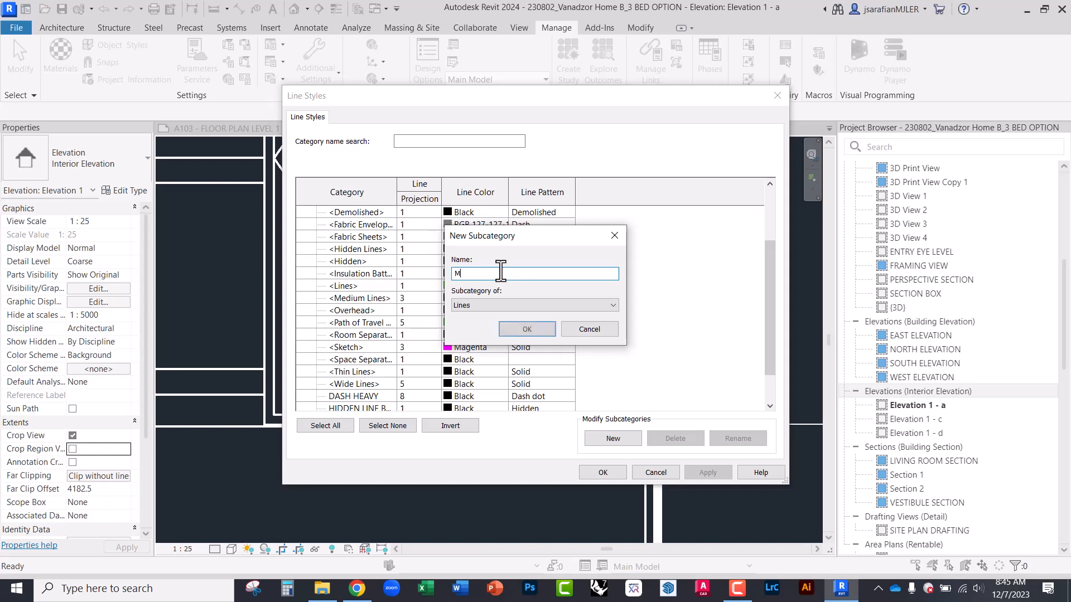
pyautogui.write('ed.')
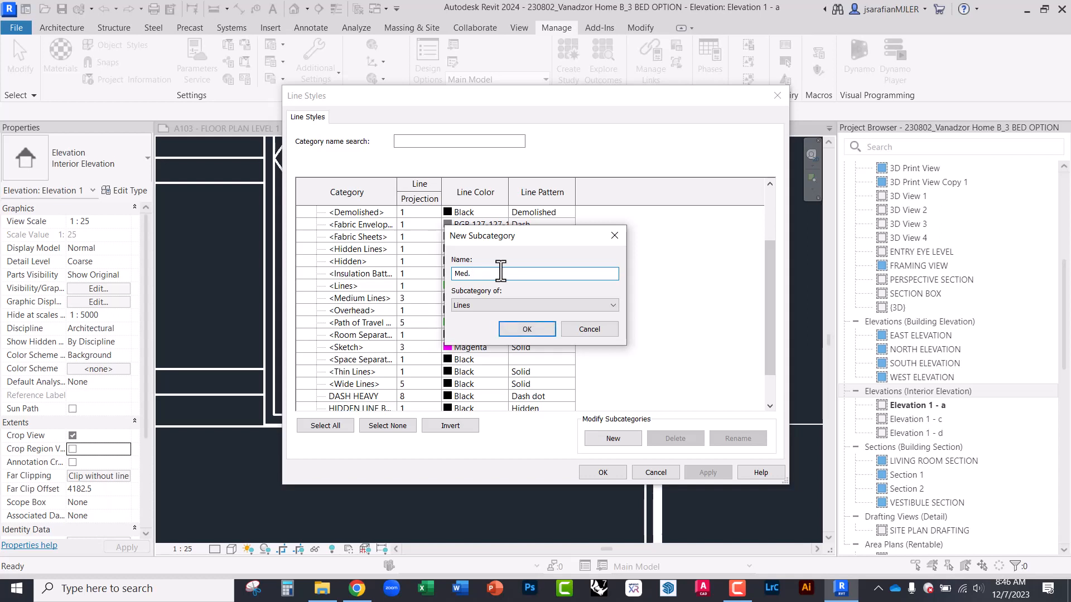
pyautogui.write('Heavy')
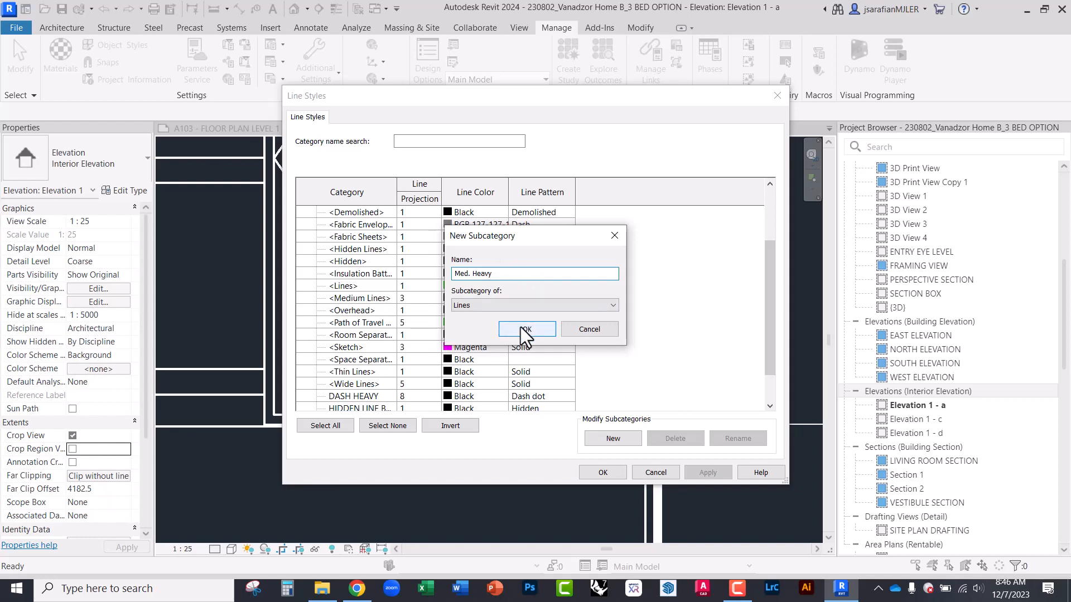
pyautogui.click(526, 329)
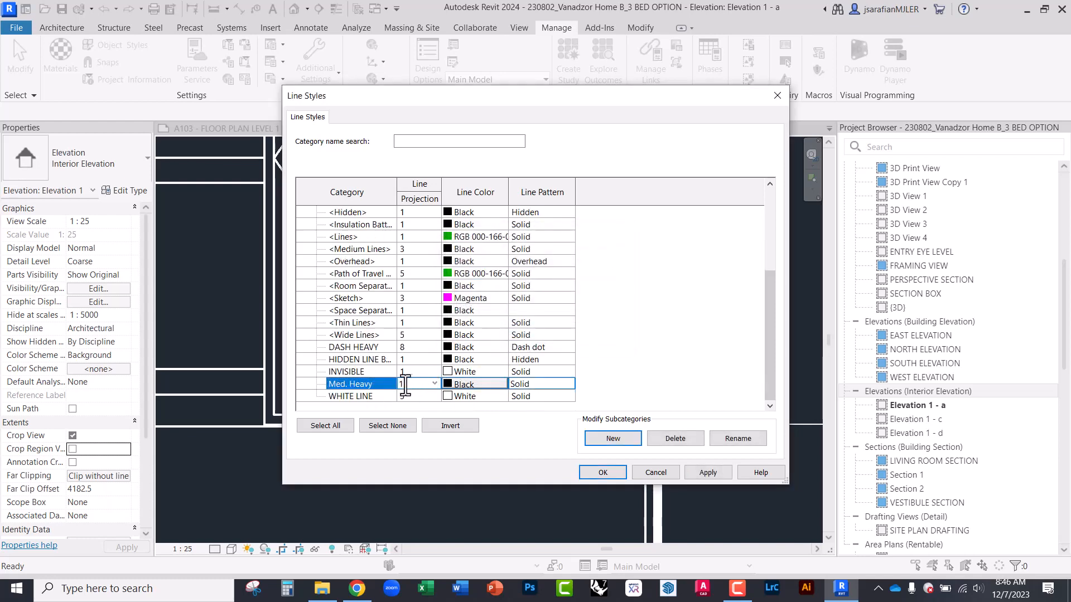
pyautogui.click(434, 383)
pyautogui.write('4')
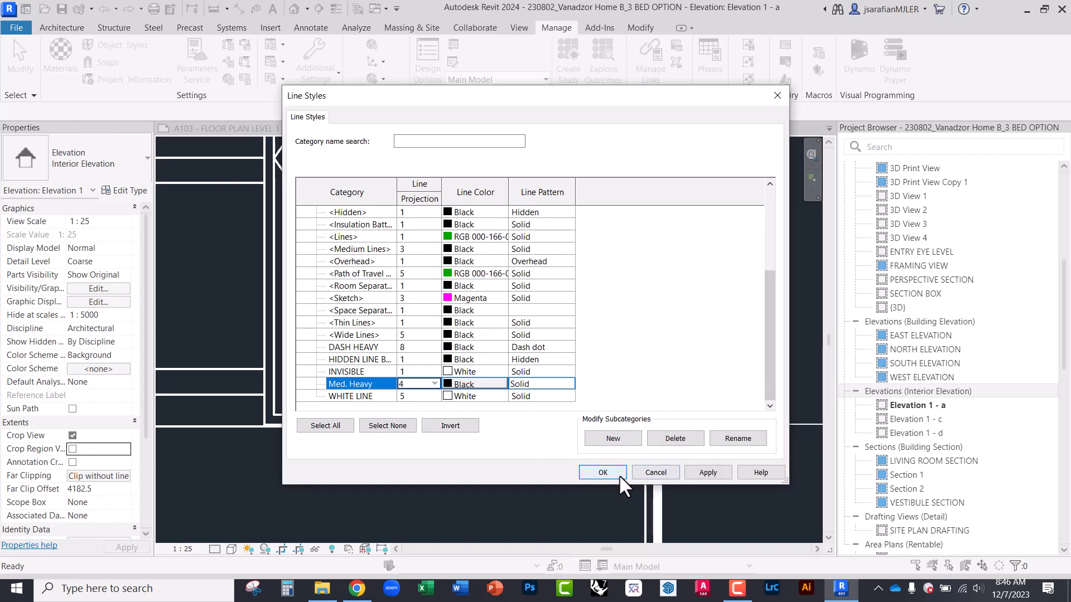
pyautogui.click(601, 472)
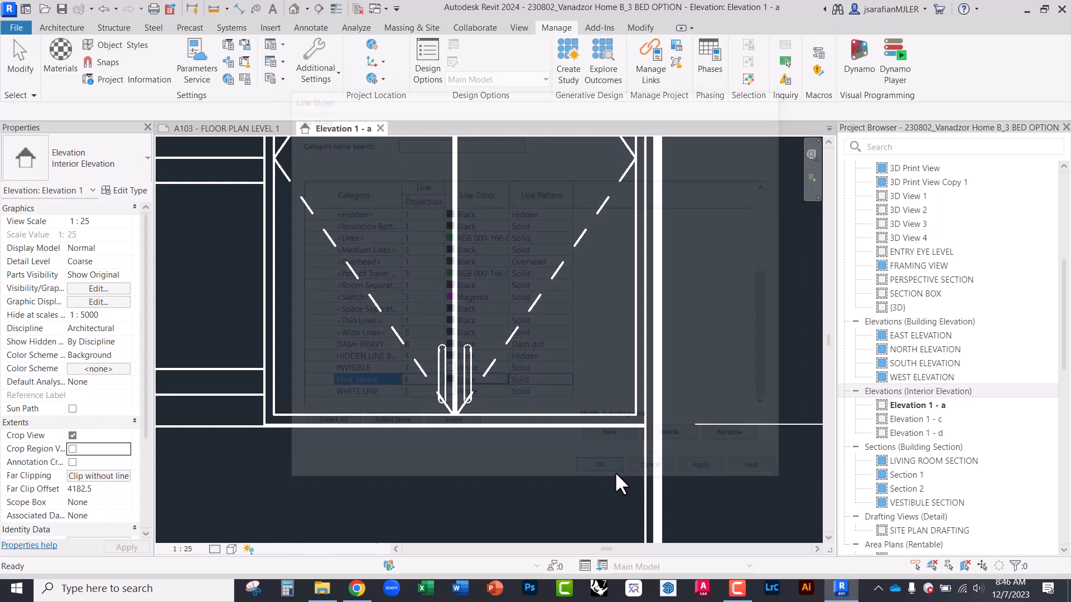
# Step: Restyle the elevation's edge lines with the heavier Med. Heavy line style via Linework
pyautogui.click(599, 463)
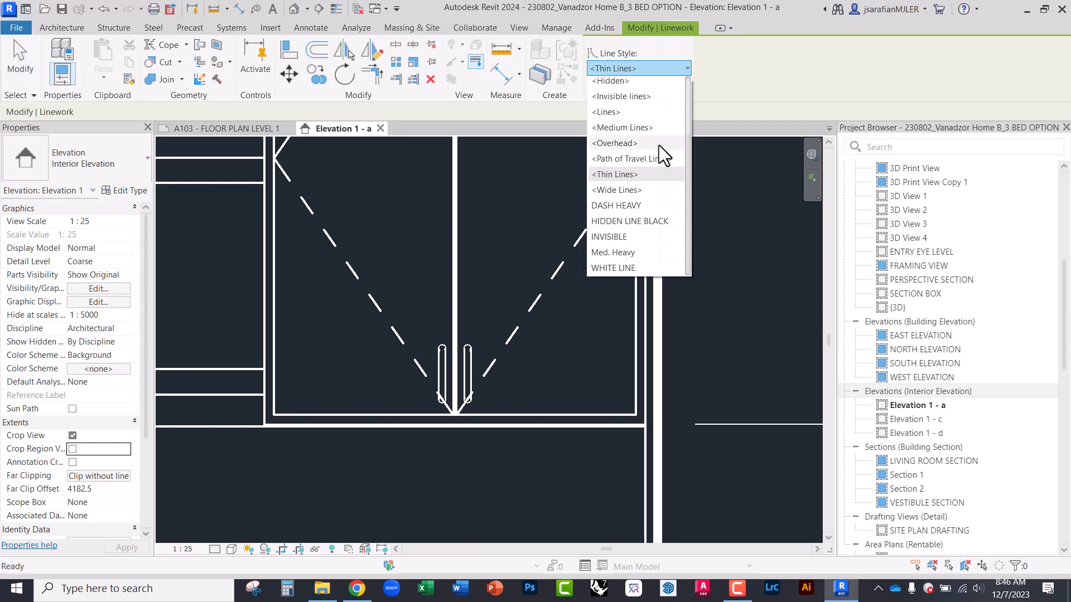
pyautogui.moveTo(631, 194)
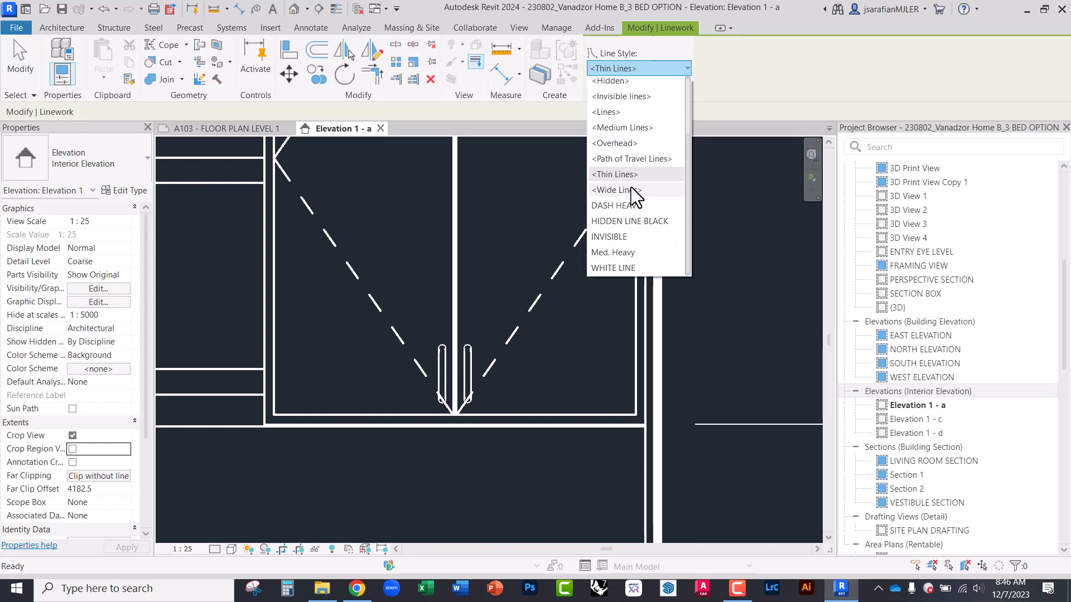
pyautogui.click(615, 174)
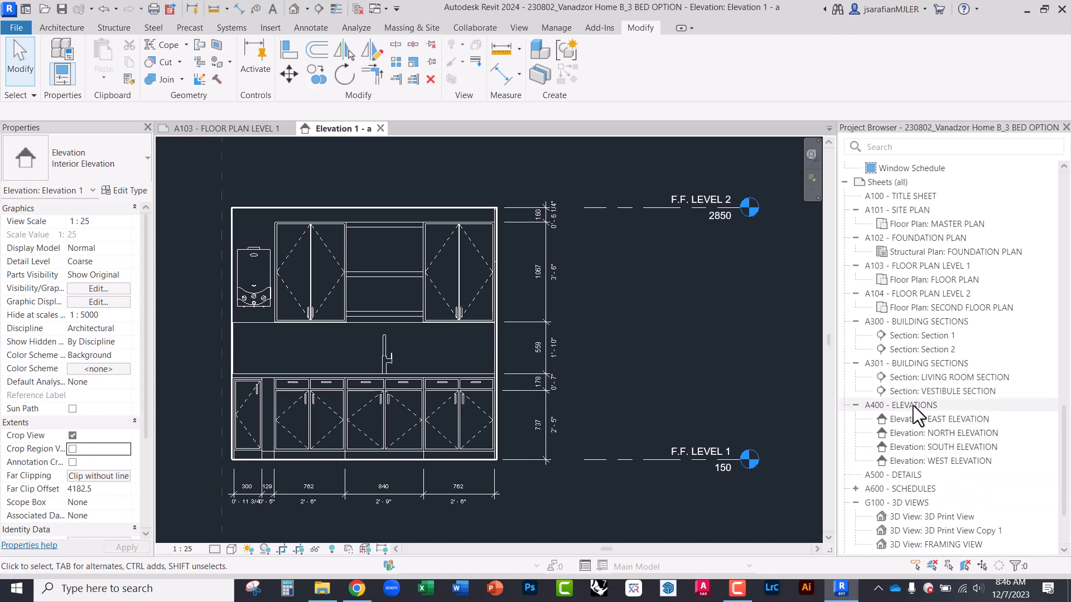
# Step: Open the A400 ELEVATIONS sheet and start a new sheet with the A1 metric Title Block FFD
pyautogui.click(904, 404)
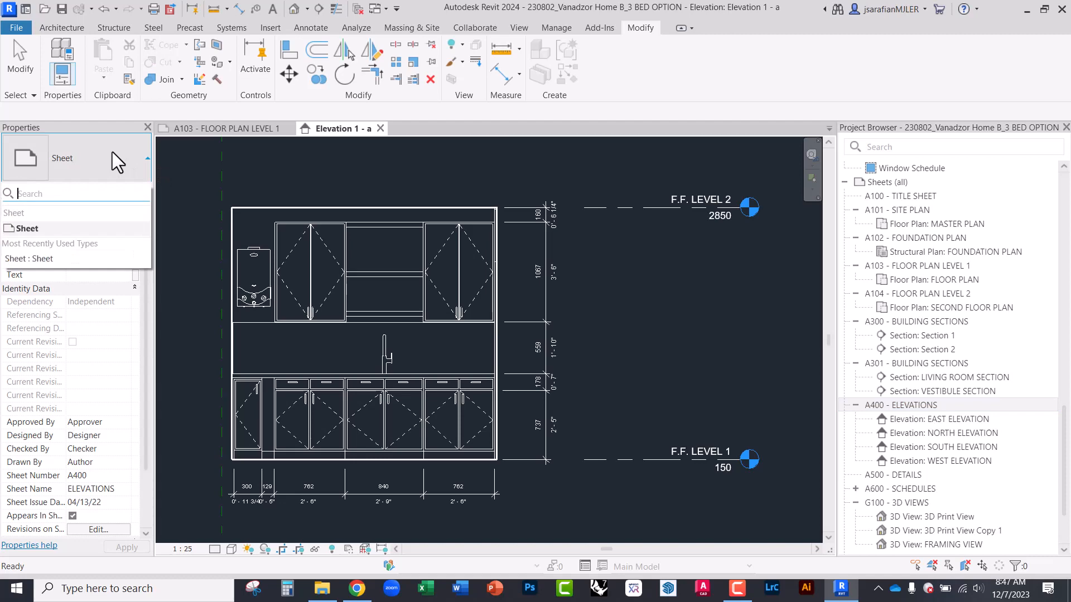
pyautogui.click(900, 405)
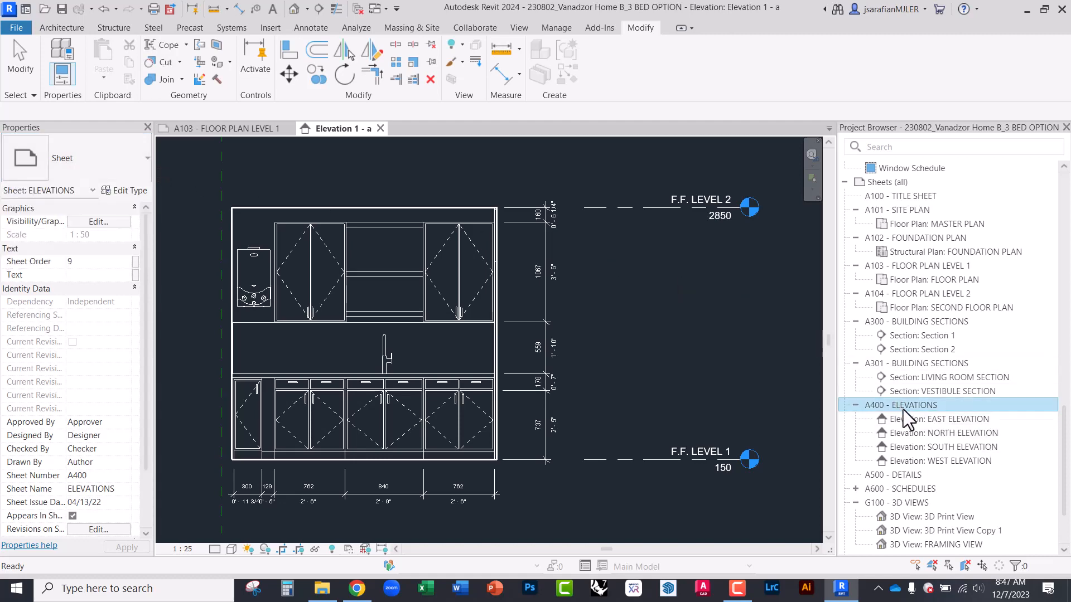
pyautogui.doubleClick(945, 418)
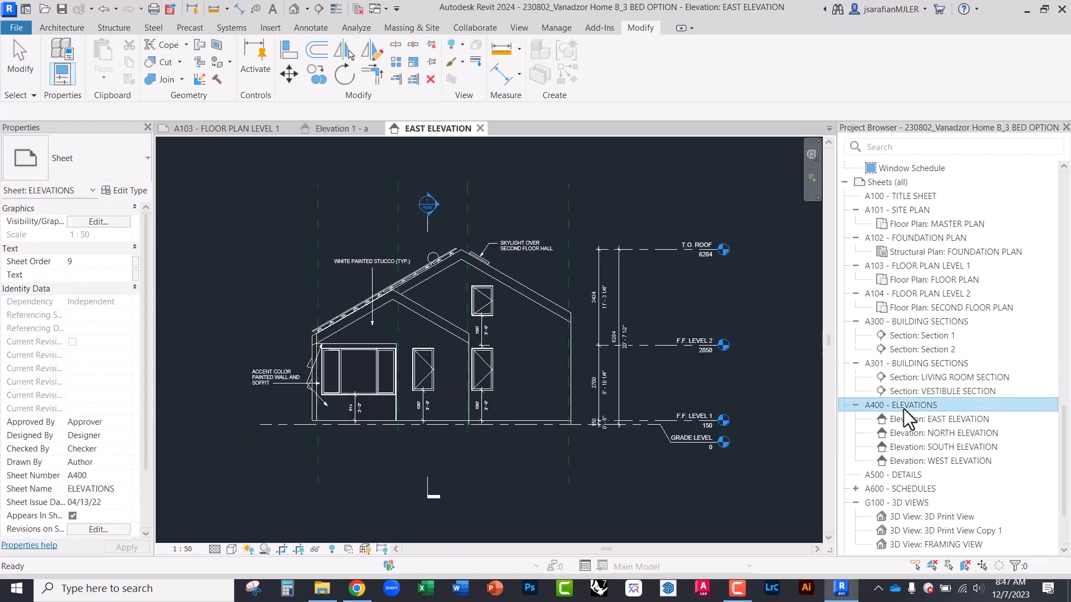
pyautogui.doubleClick(902, 405)
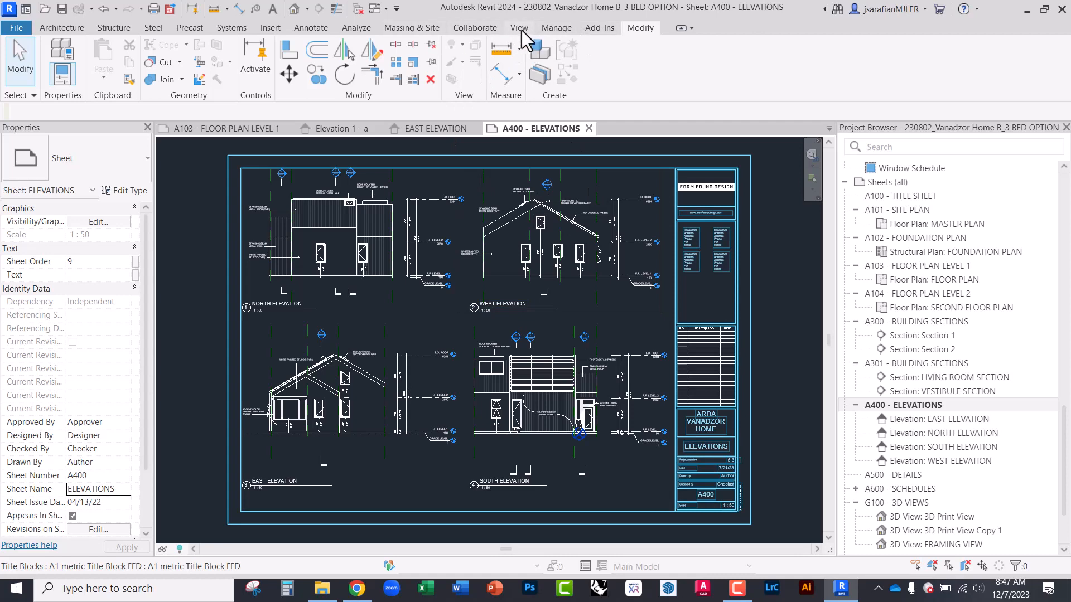
pyautogui.click(519, 27)
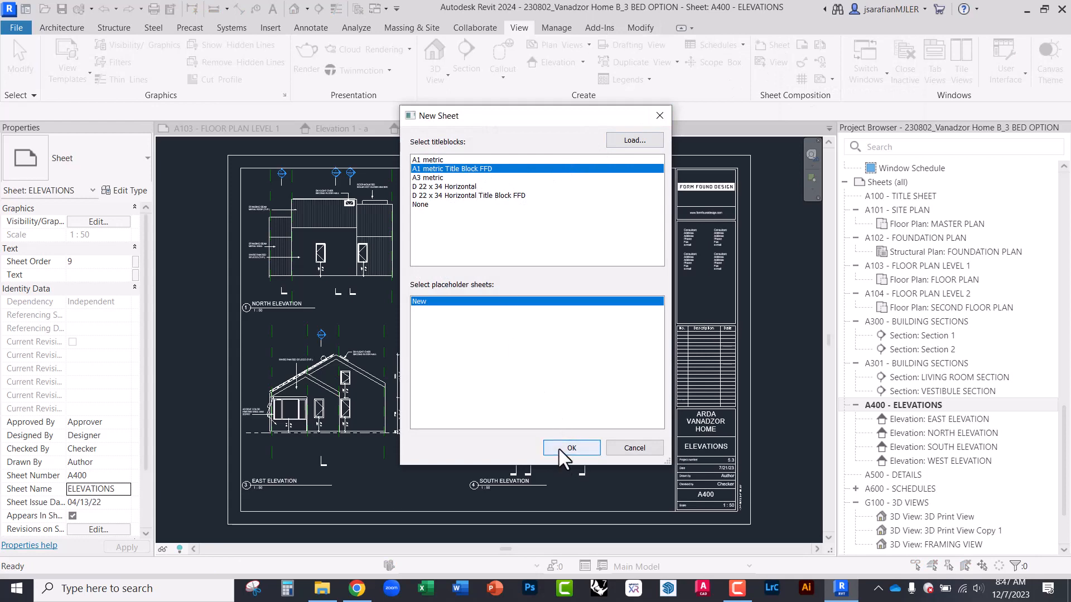
# Step: Create sheet A105 and place the 1:25 Elevation 1 - a kitchen view on it
pyautogui.click(571, 447)
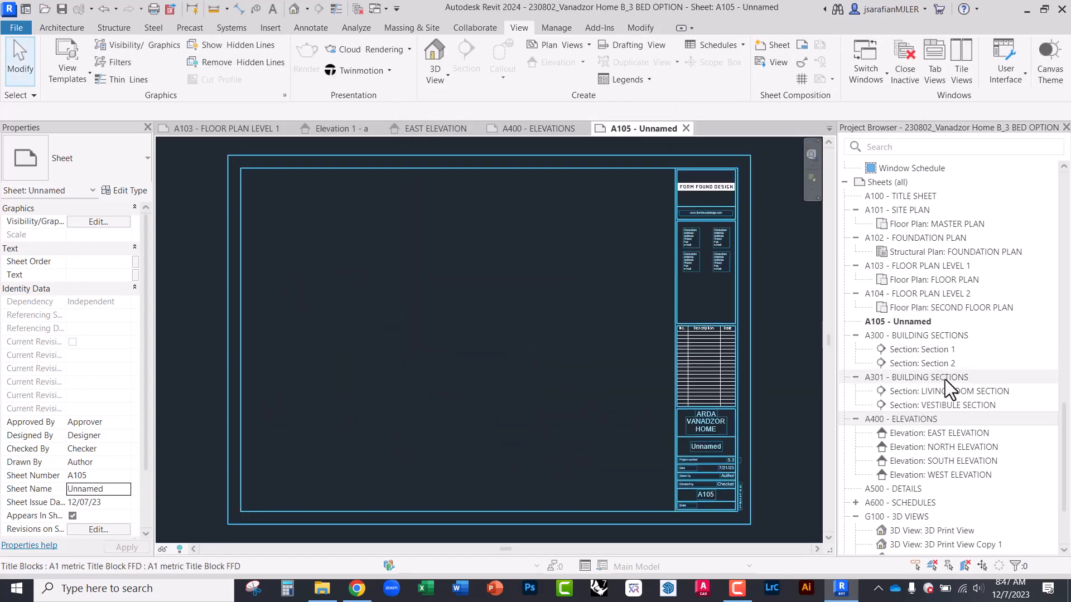
pyautogui.scroll(-3)
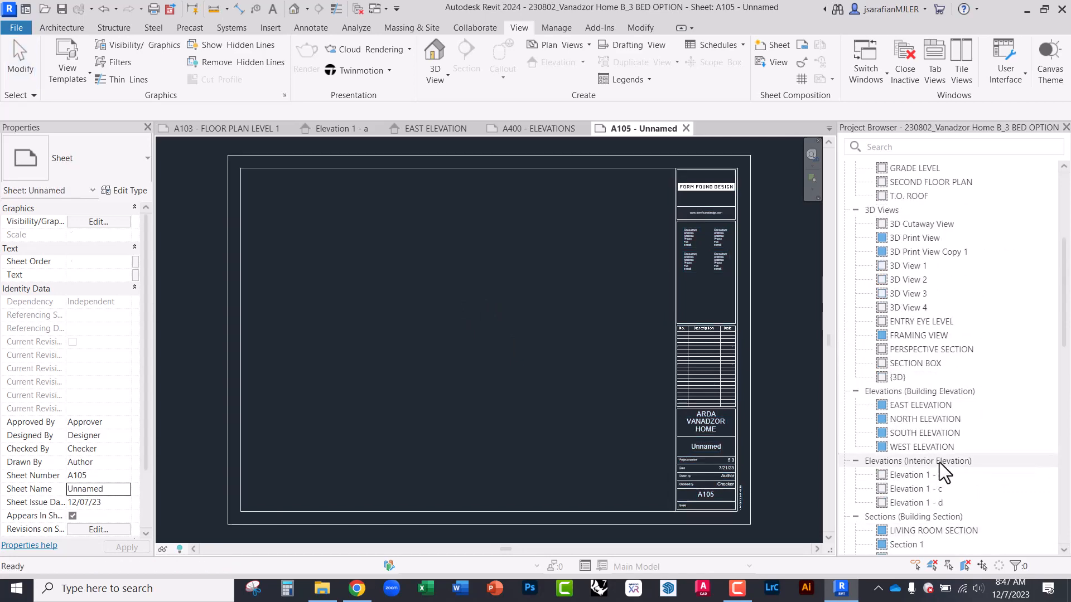
pyautogui.click(913, 475)
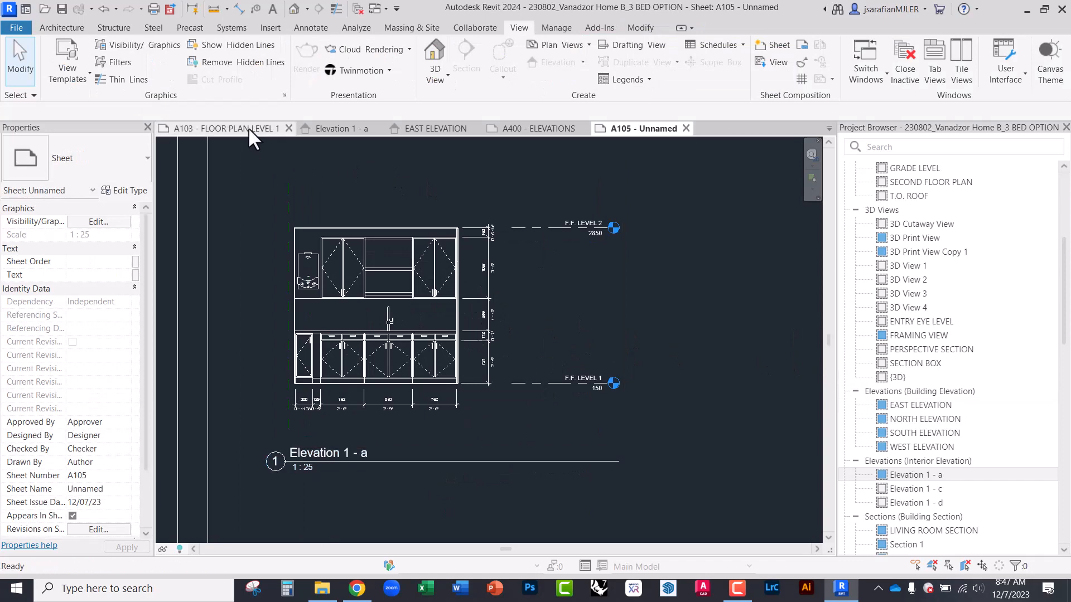
pyautogui.click(225, 128)
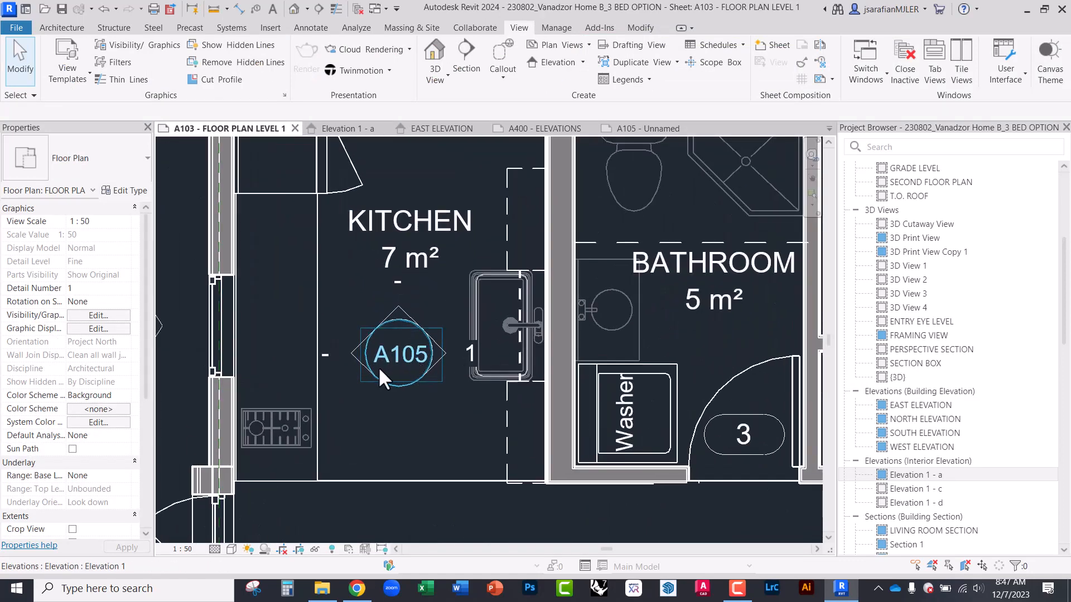
pyautogui.click(502, 325)
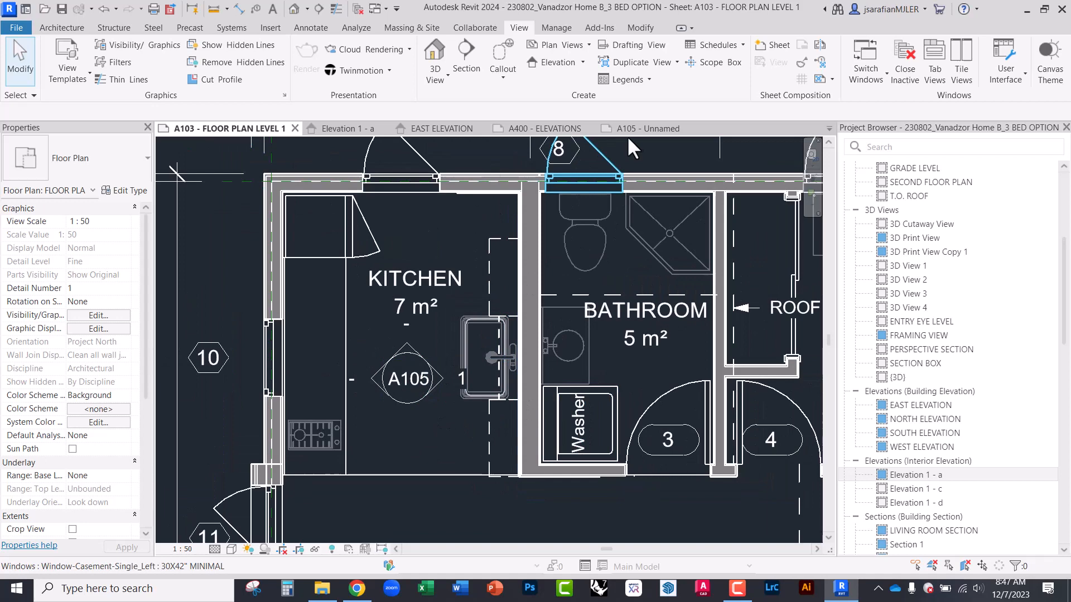
pyautogui.click(647, 128)
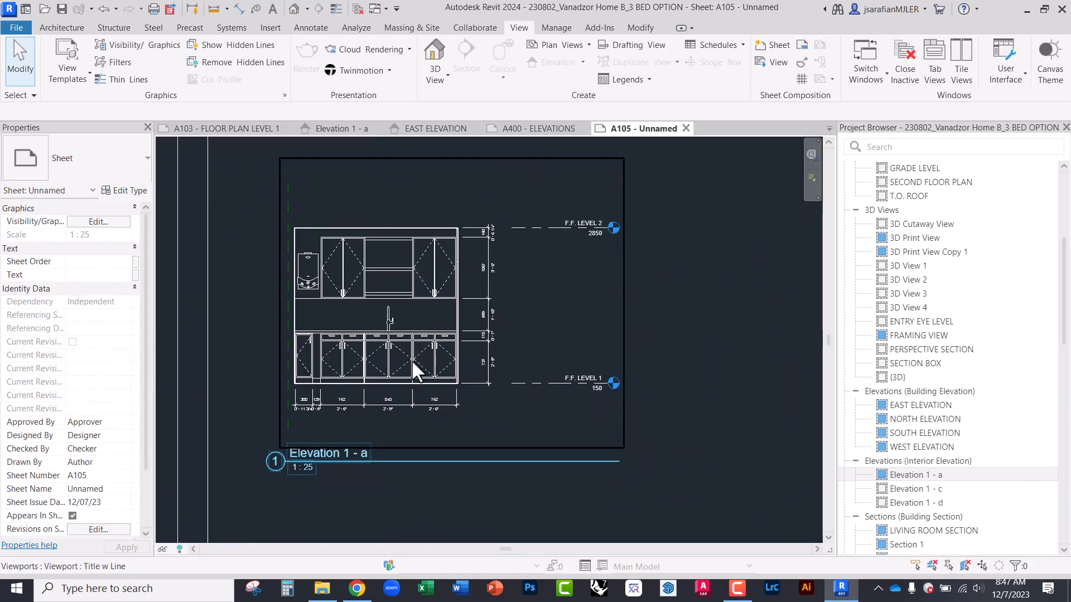